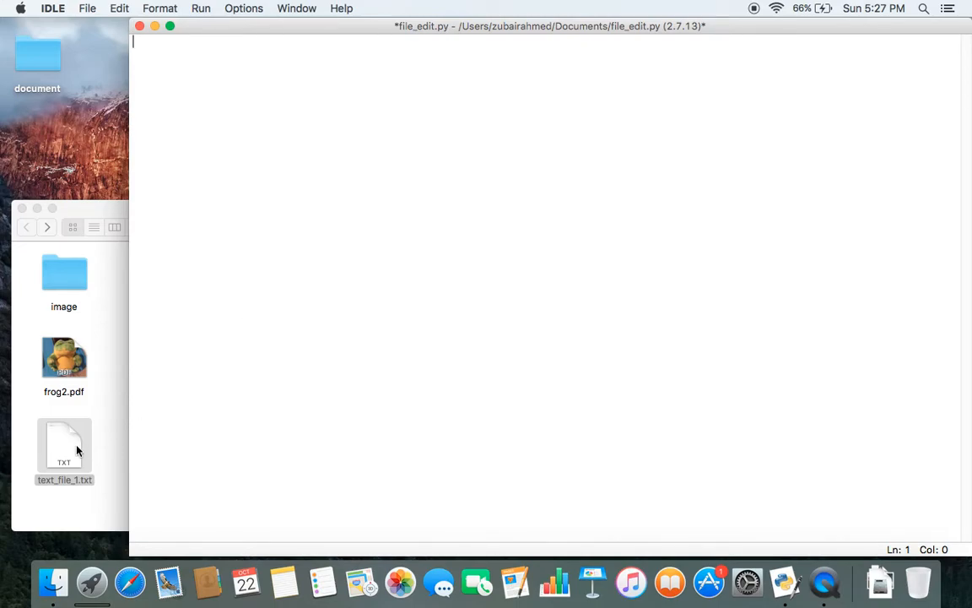
- Open text_file_1.txt from Finder to view its apples, bananas and grapes lines
double_click(65, 447)
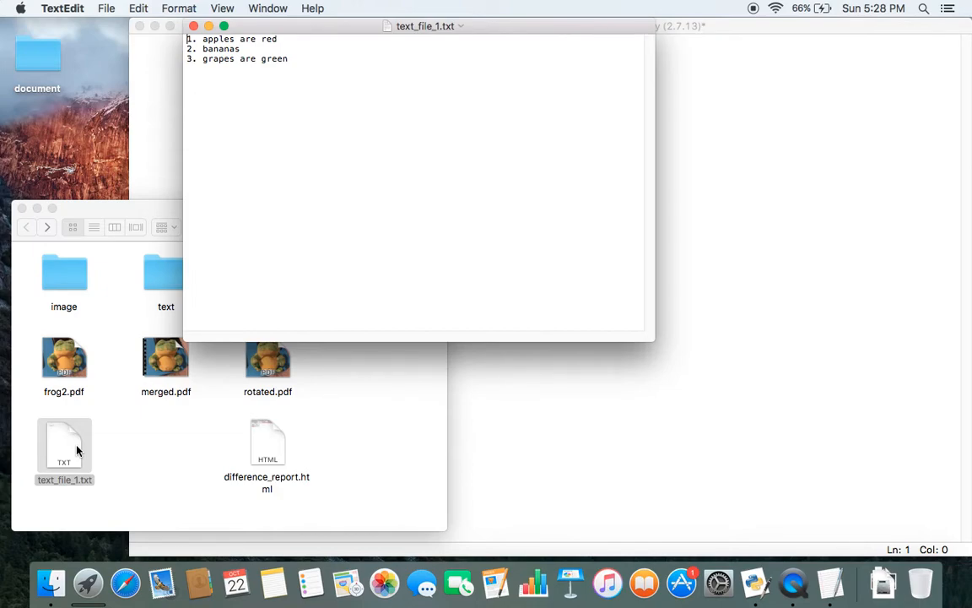
mouse_move(194, 239)
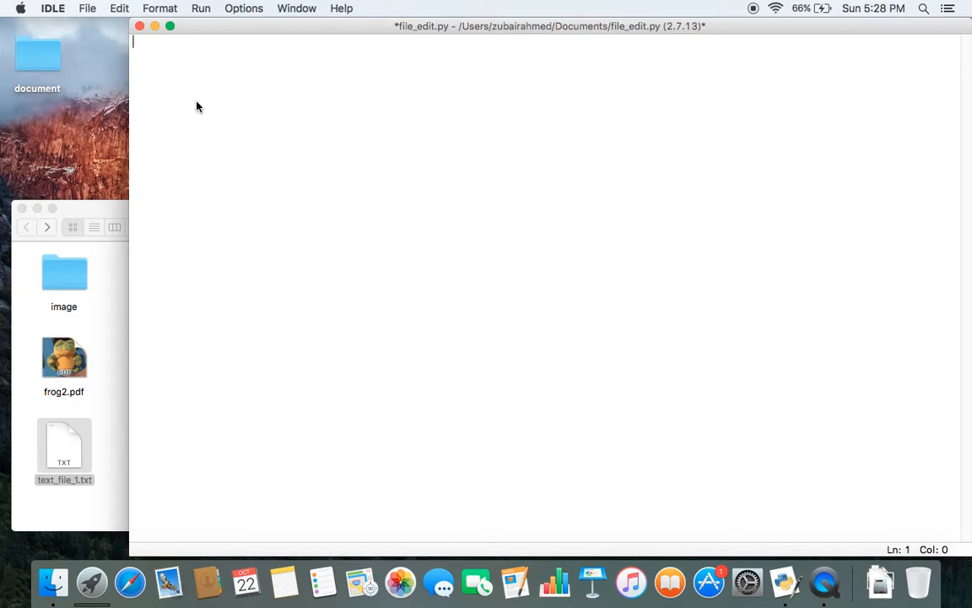
- Import fileinput and set file_name to '/Users/zubairahmed/Desktop/document/text_file_1.txt'
text(import fileinp)
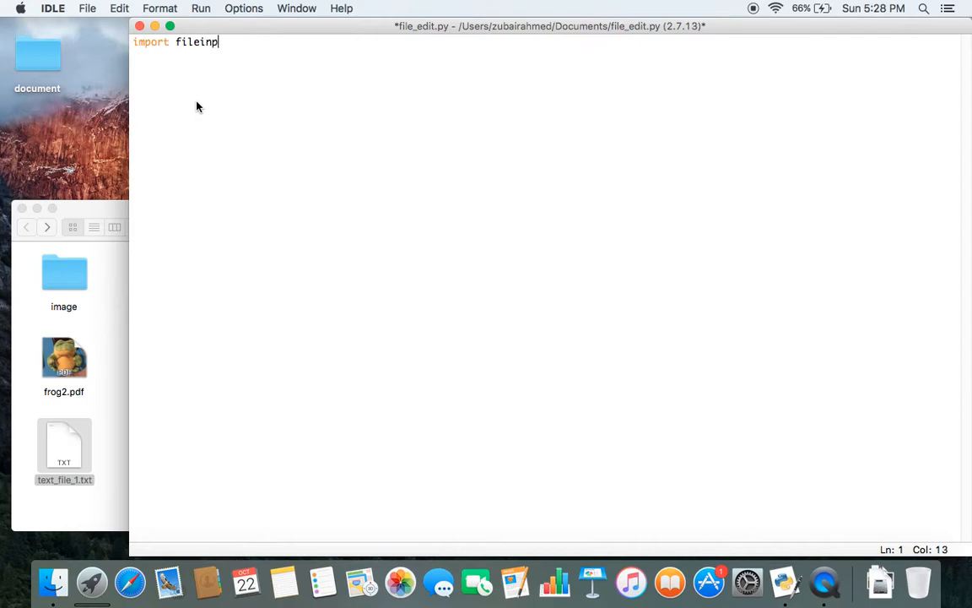
text(ut)
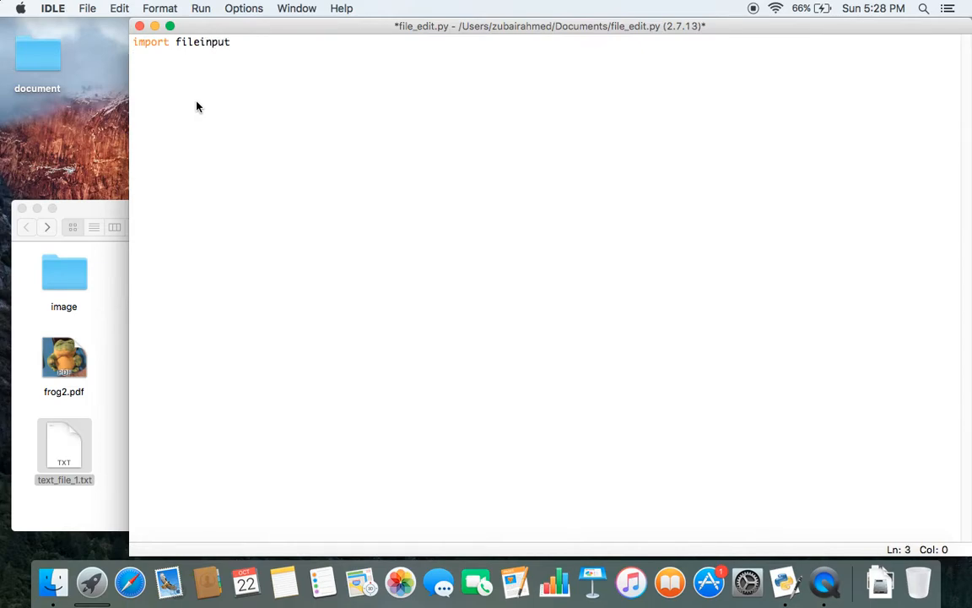
text(file)
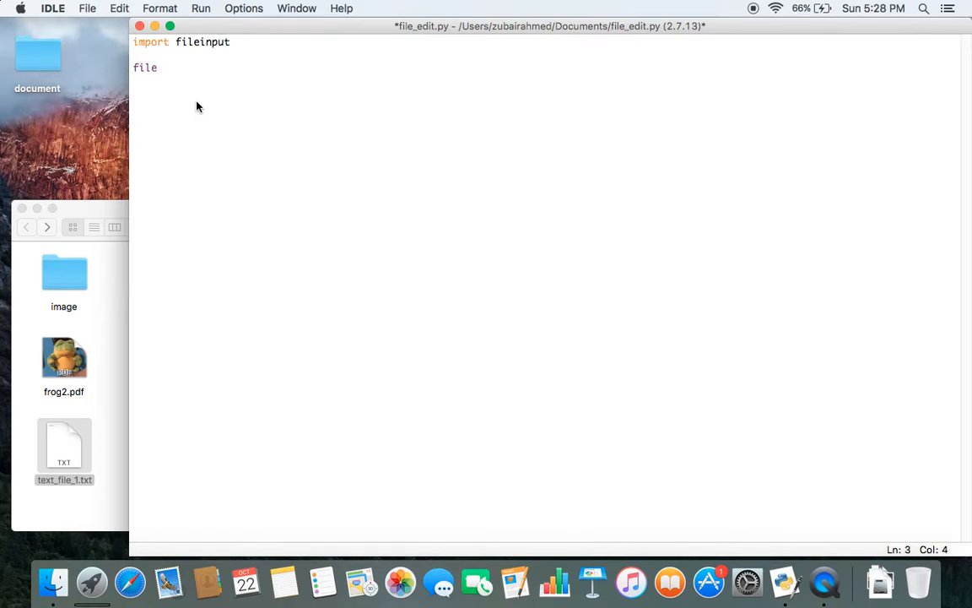
text(_name =)
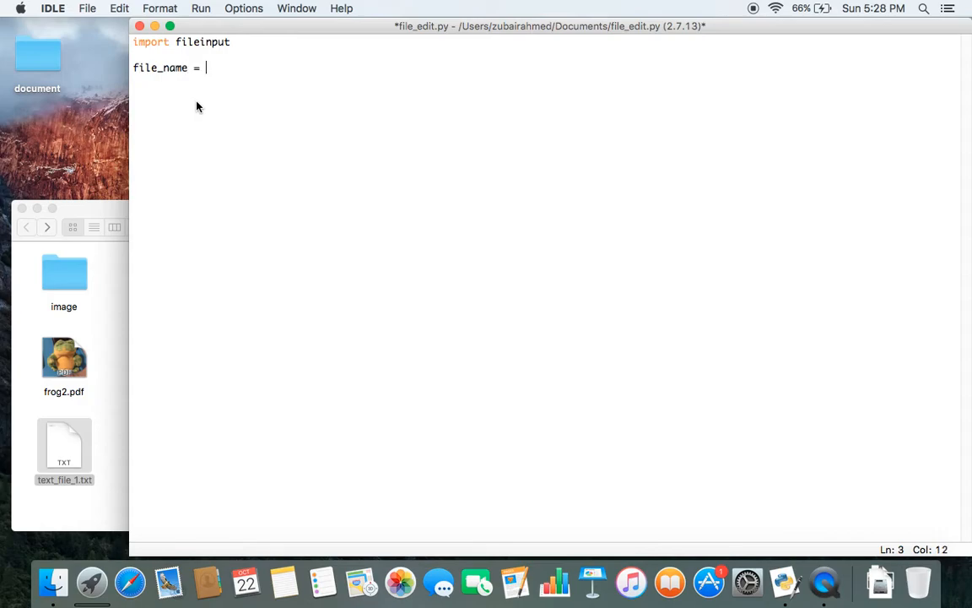
text('/Users/zubairahmed/Desktop/document/text_file_1.txt')
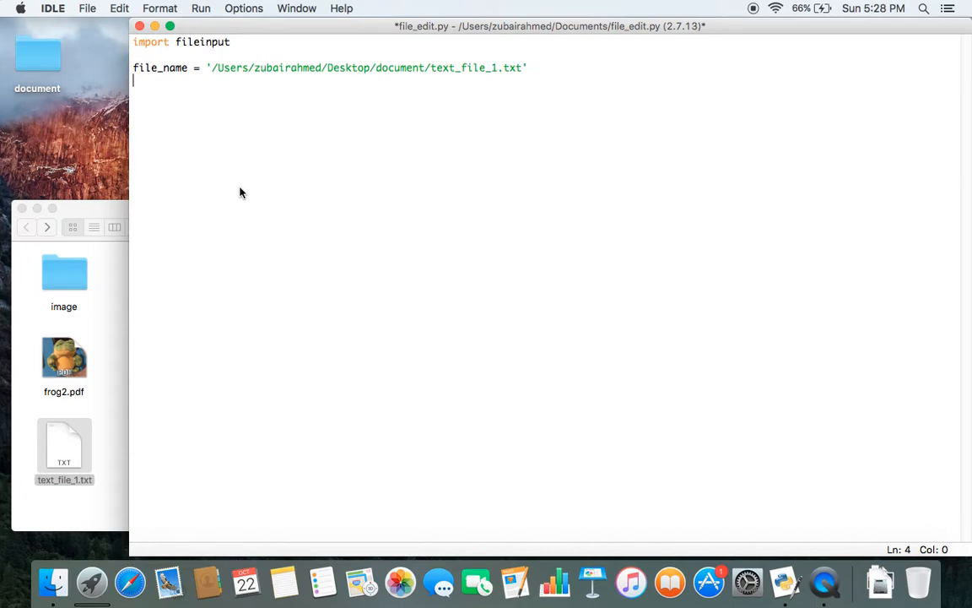
- Write the loop header: for line in fileinput.FileInput(file_name, inplace=1):
text(for line)
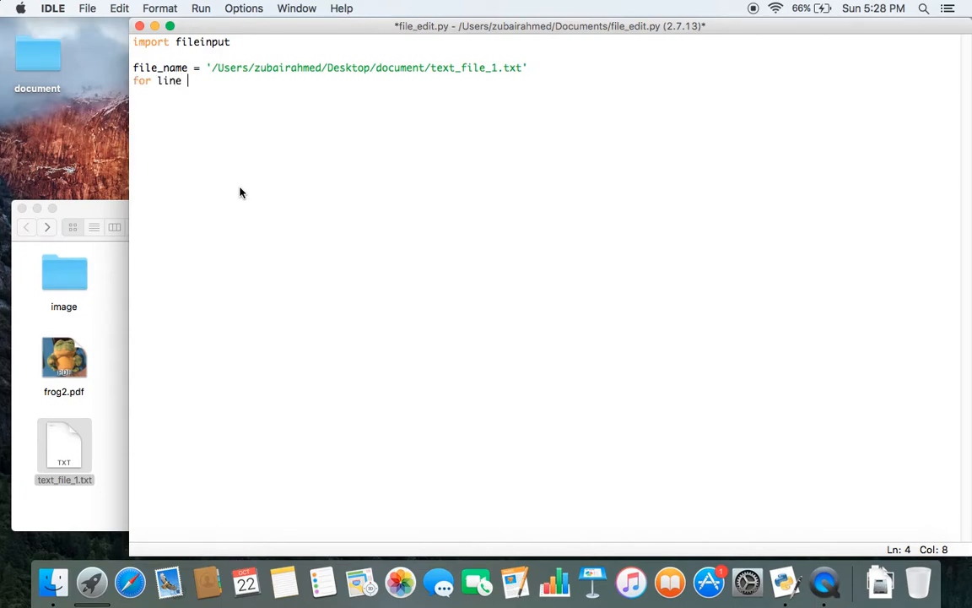
text(in fi)
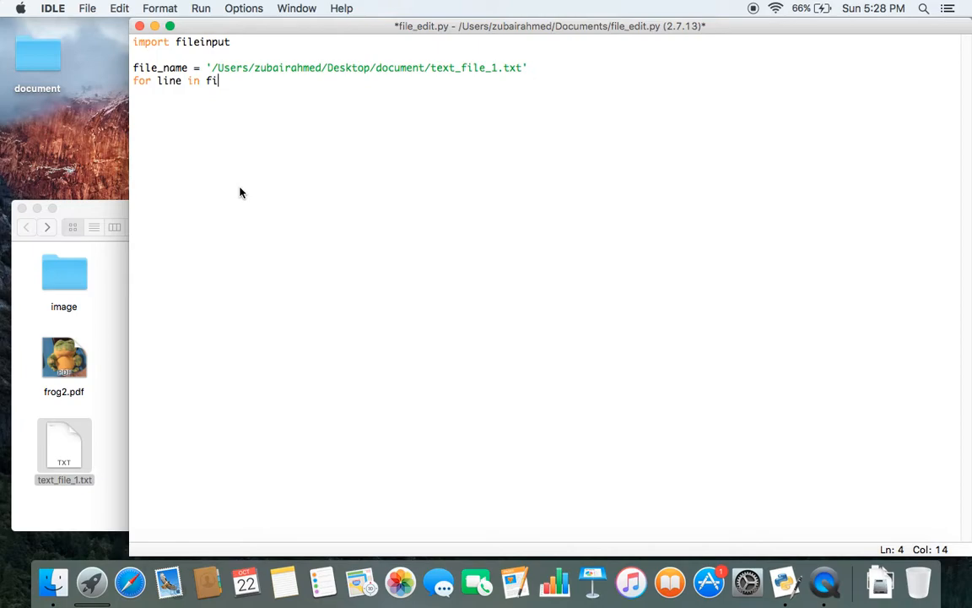
text(leinput.)
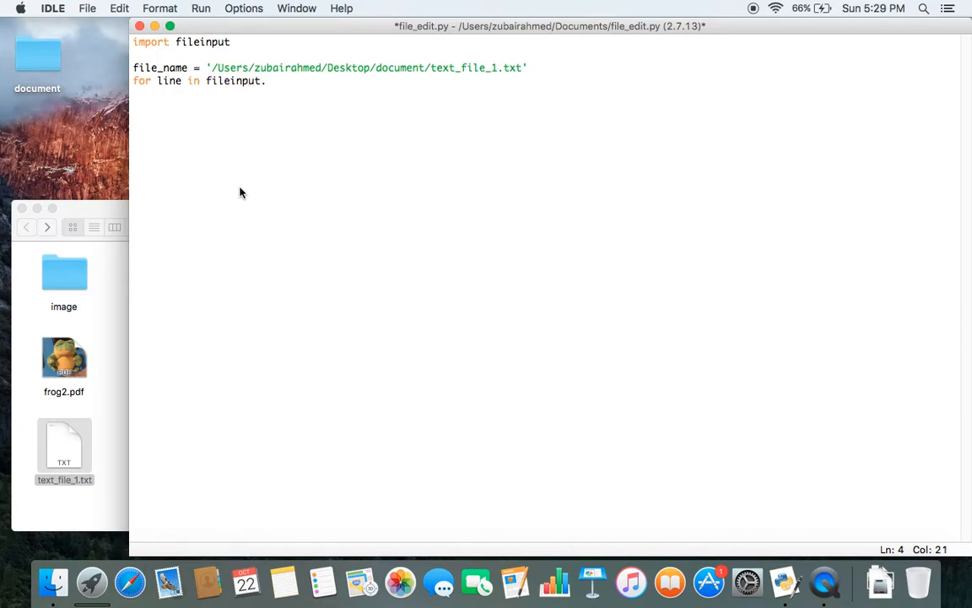
text(File)
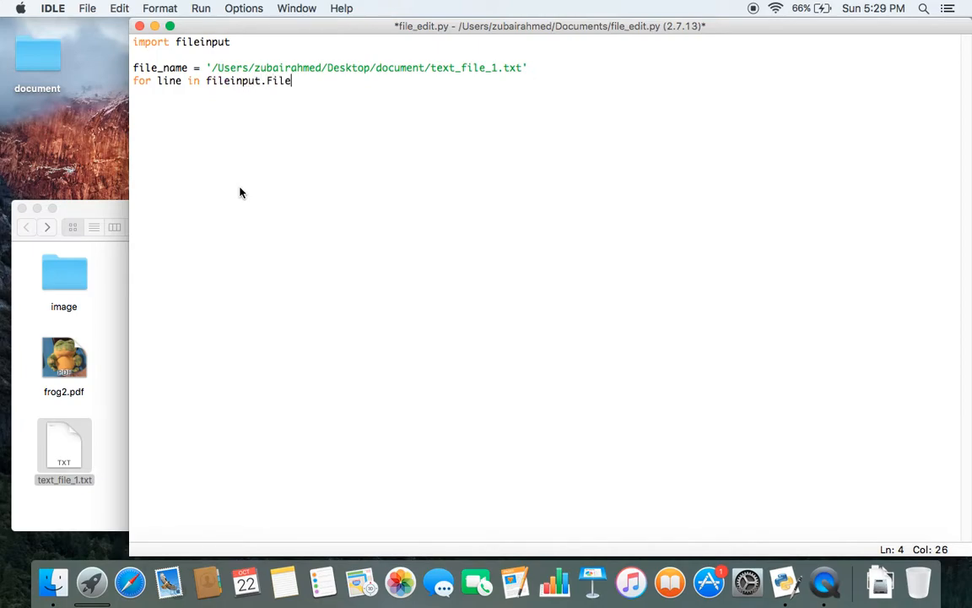
text(Input())
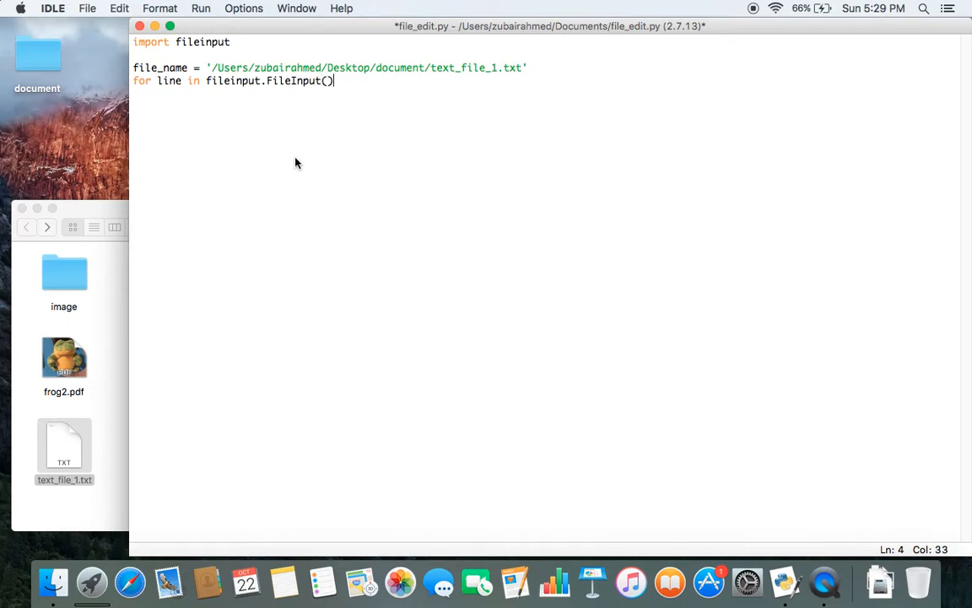
mouse_move(278, 103)
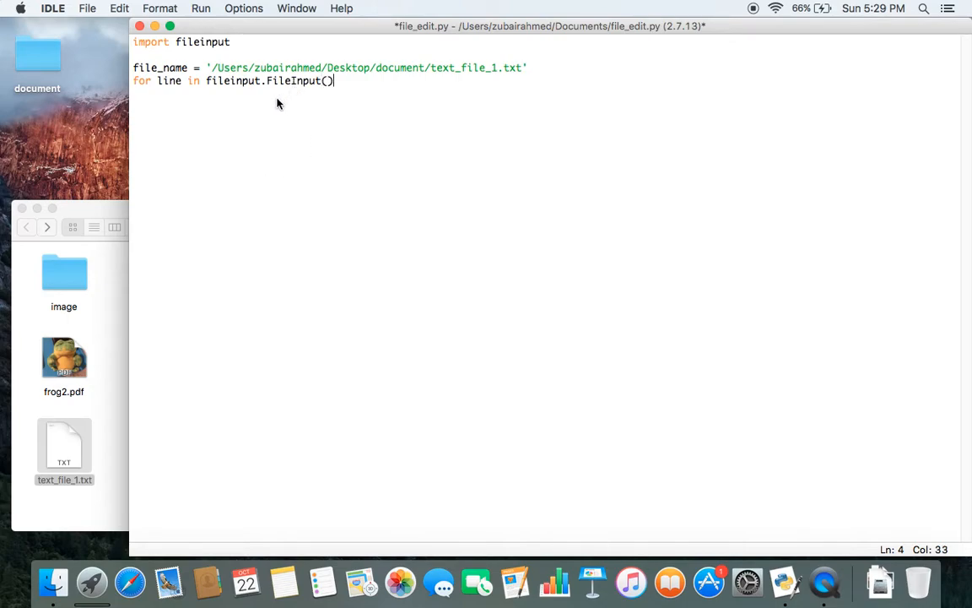
mouse_move(280, 123)
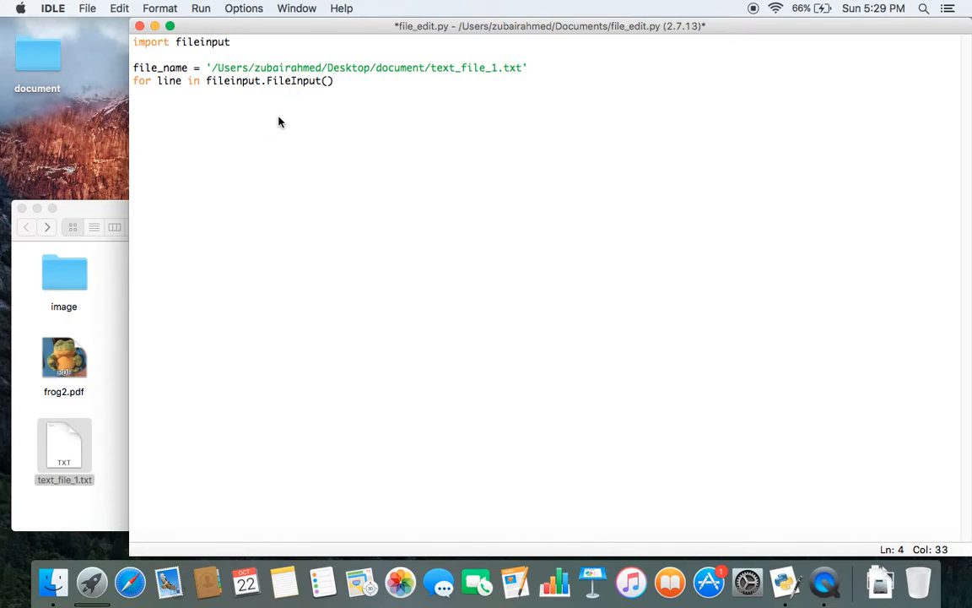
mouse_move(270, 92)
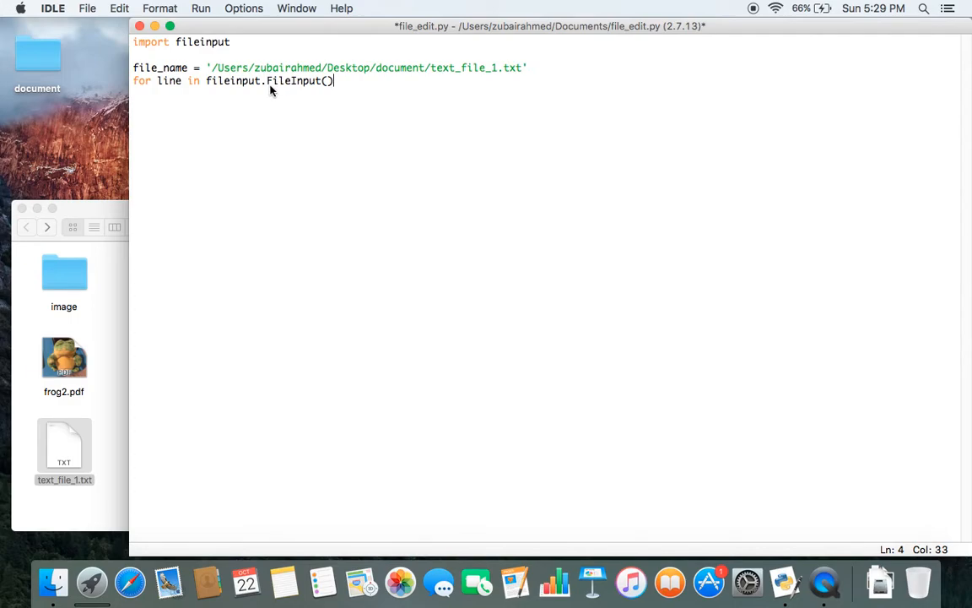
mouse_move(294, 94)
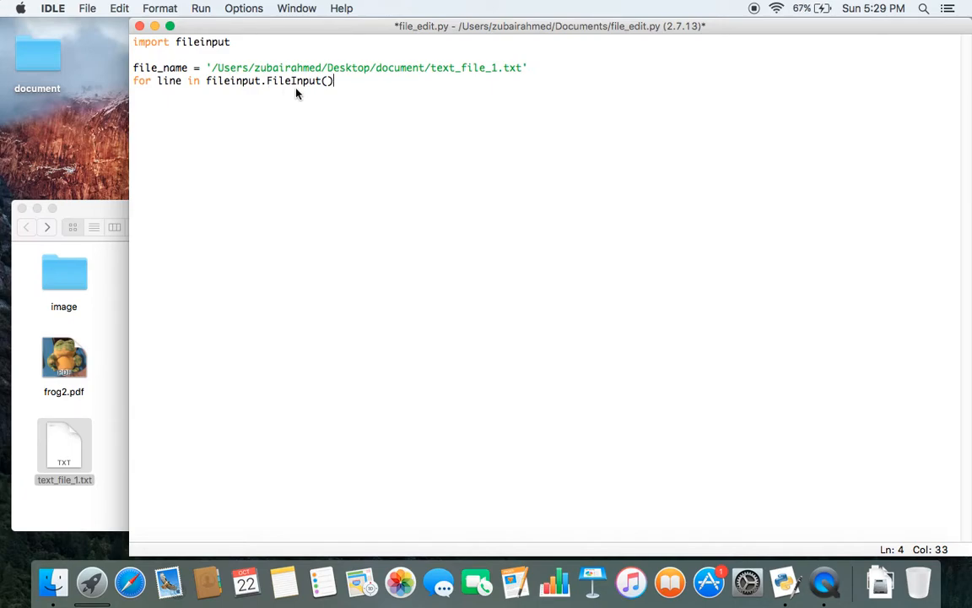
key(backspace)
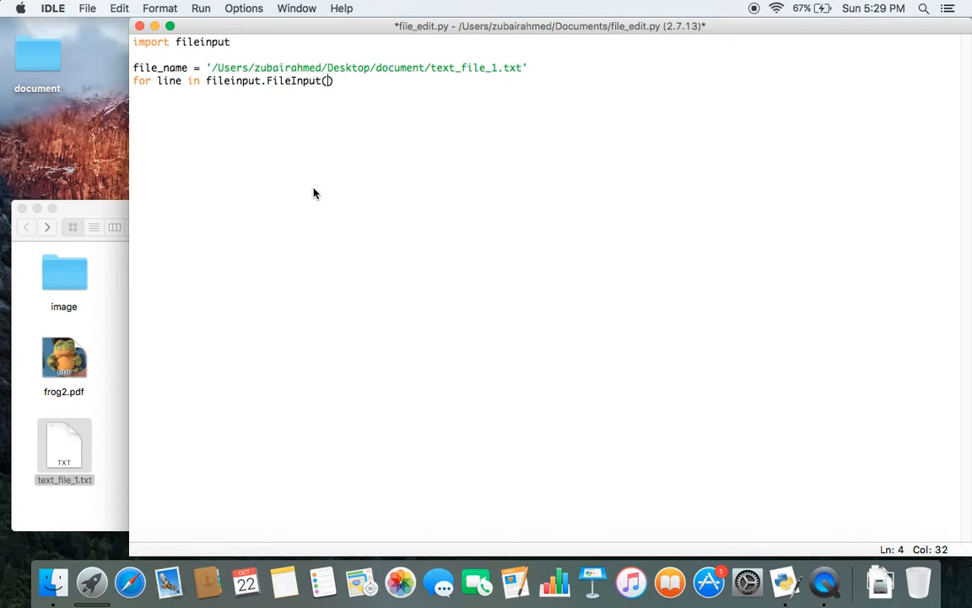
text(file_n)
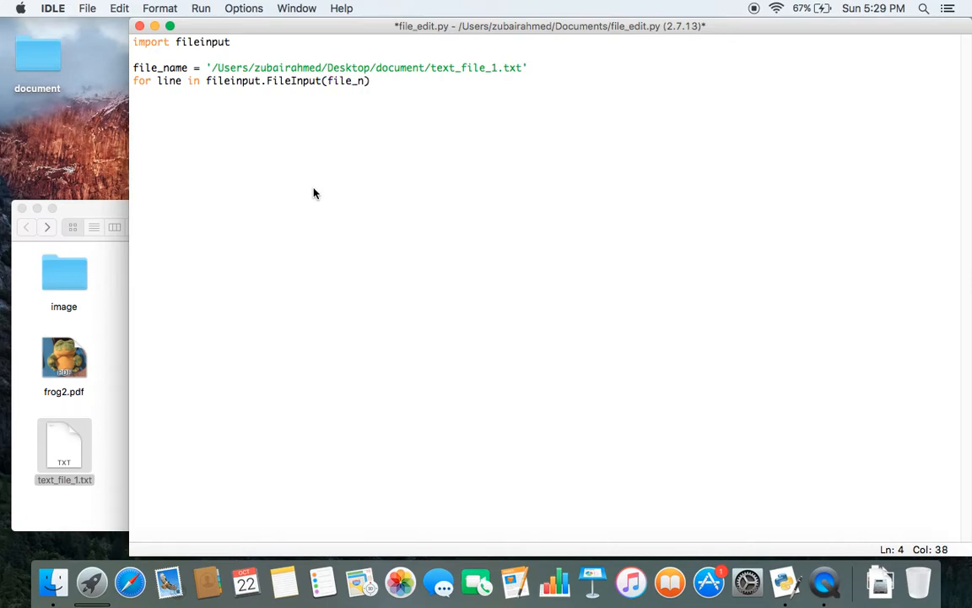
text(ame,)
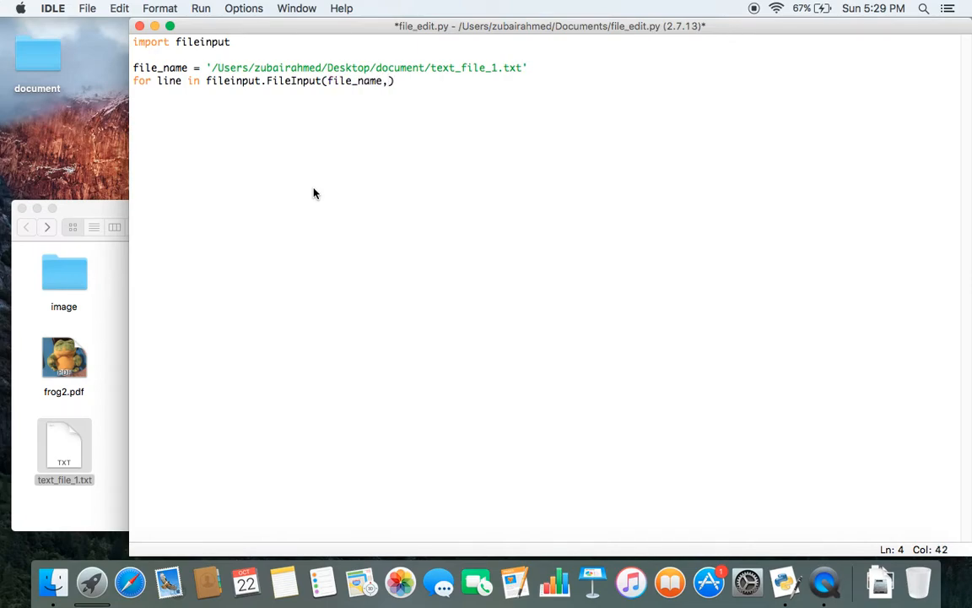
text(inp)
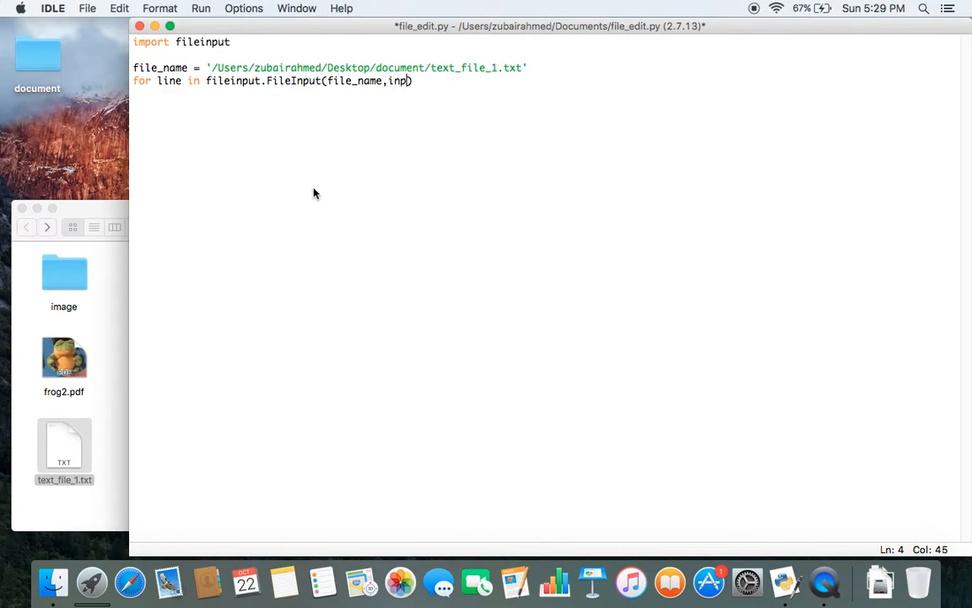
text(lace=1)
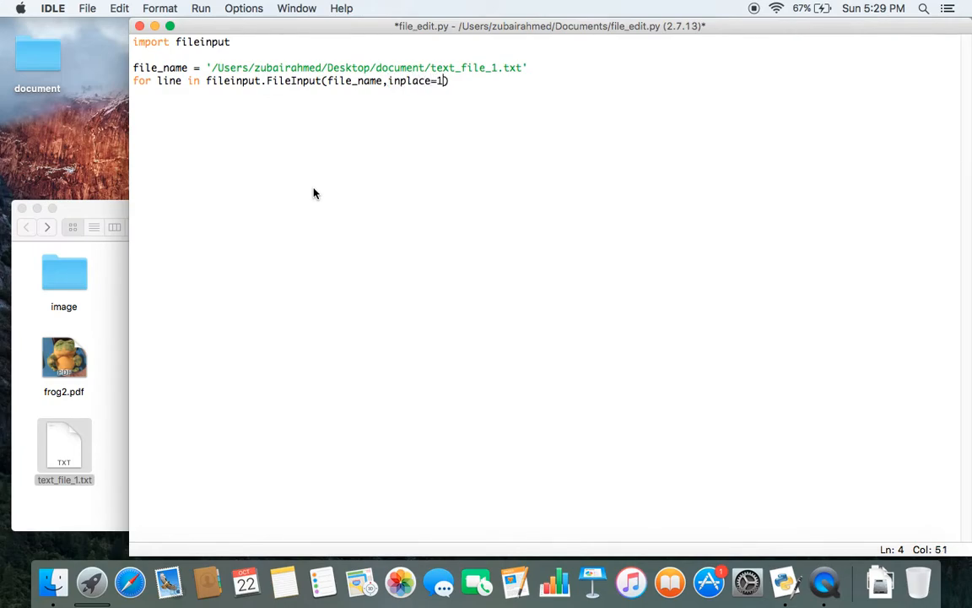
text():)
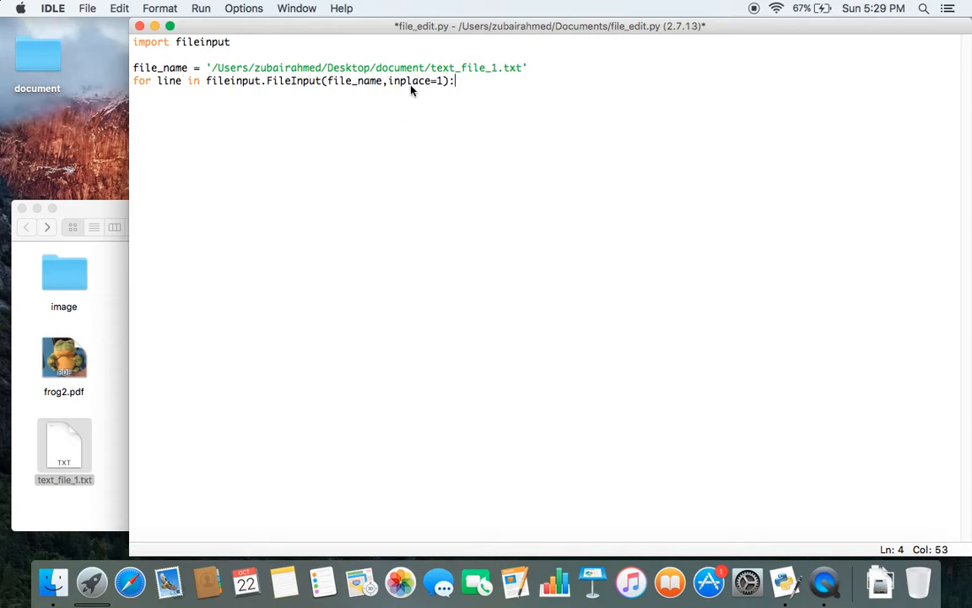
mouse_move(446, 119)
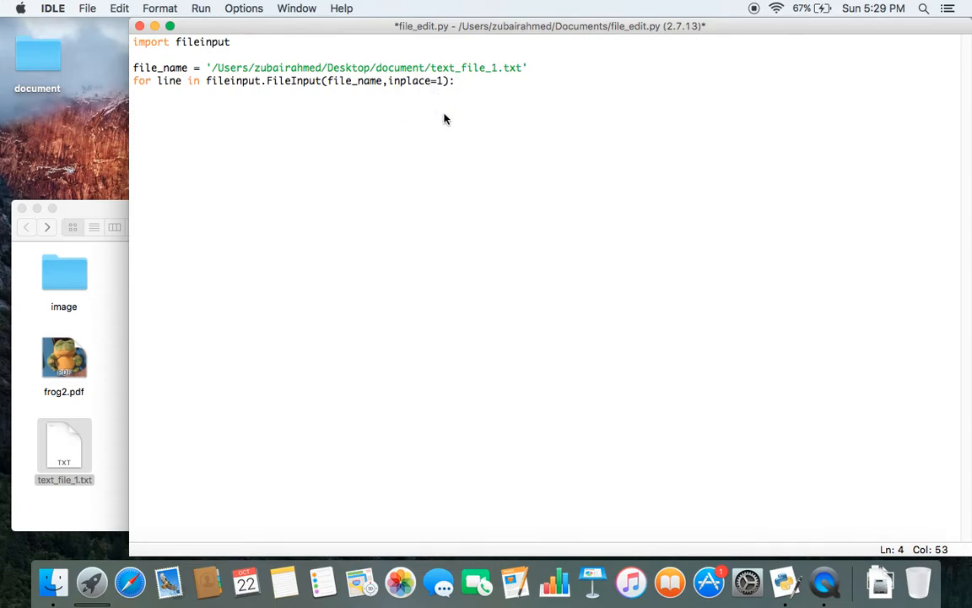
click(456, 80)
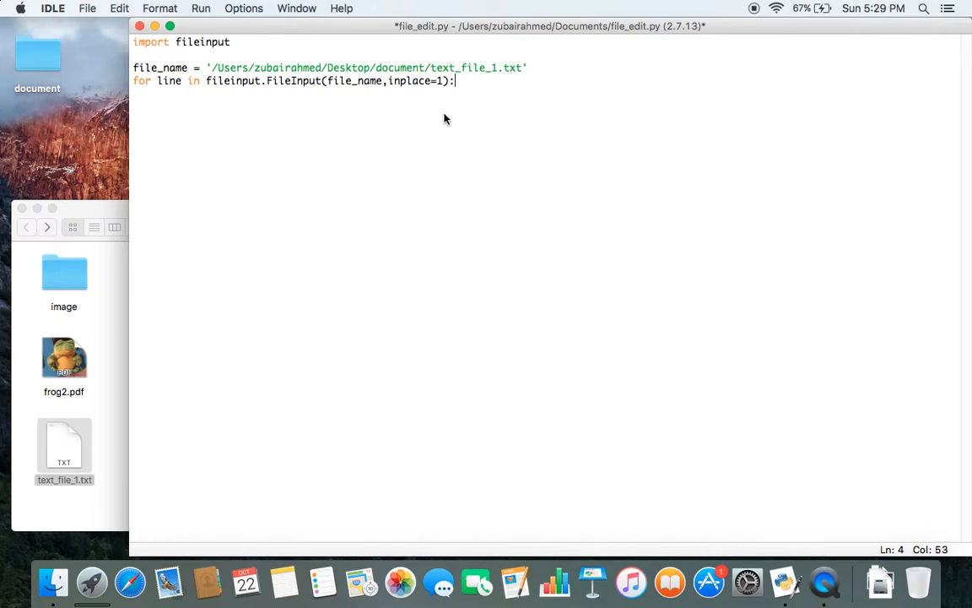
mouse_move(434, 224)
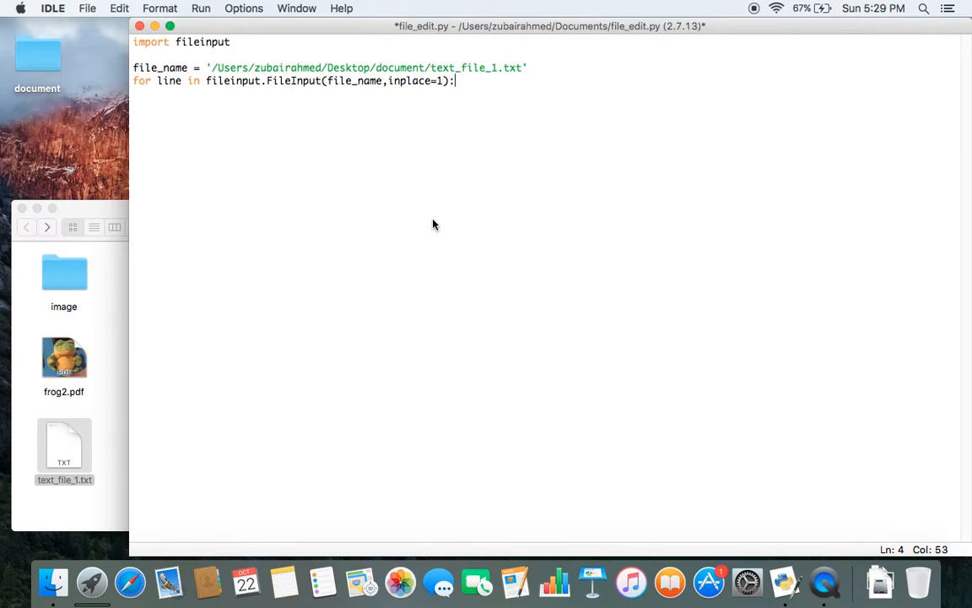
- Inside the loop, add an if 'bananas' branch that sets line = line.rstrip()
key(Return)
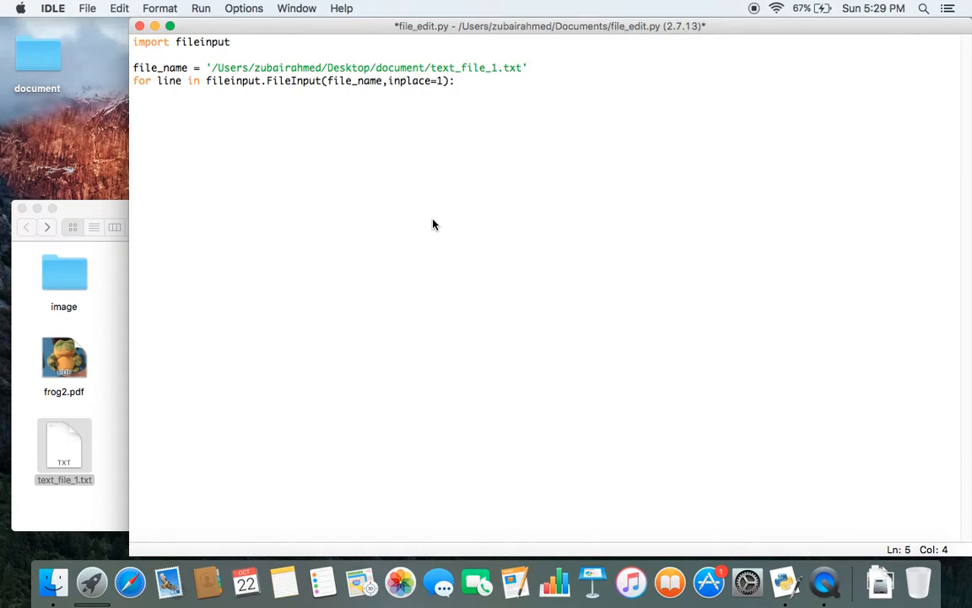
text(if 'b')
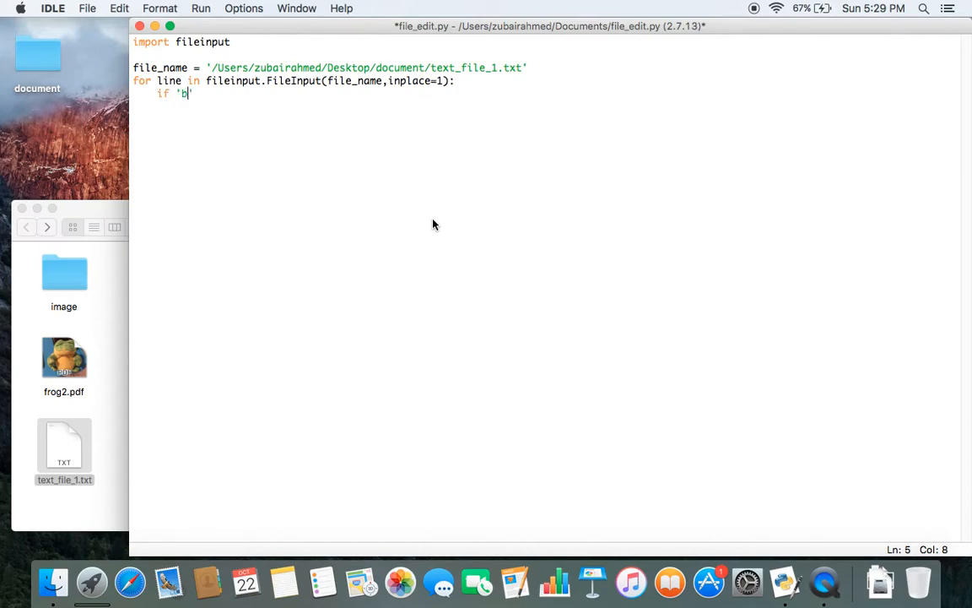
text(ananas' in line:)
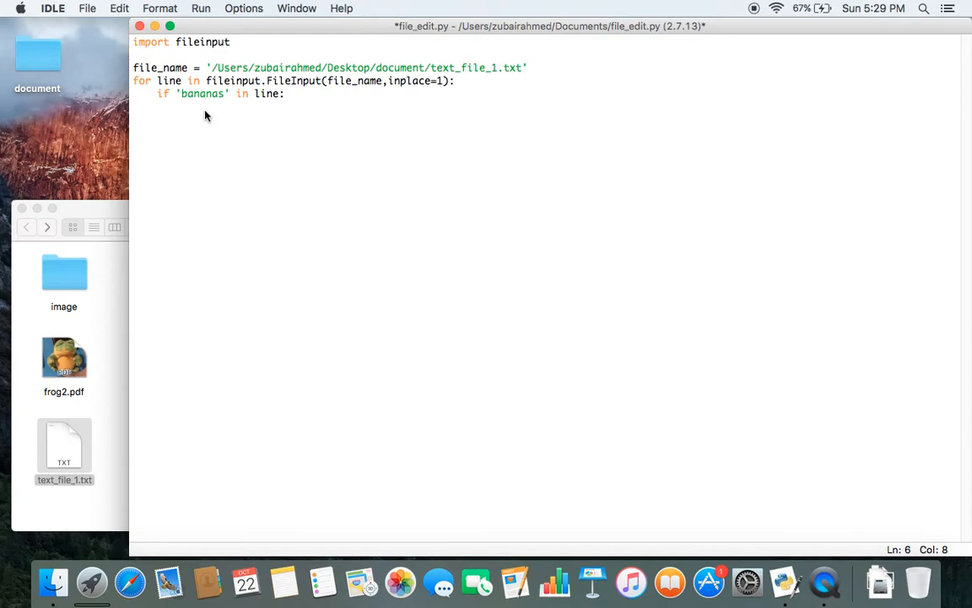
mouse_move(273, 104)
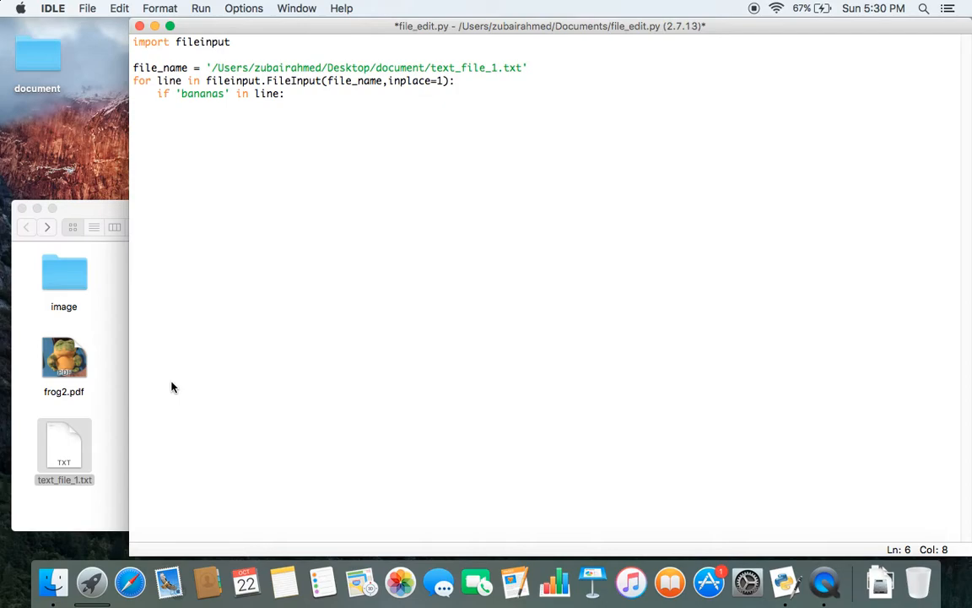
text(line = li)
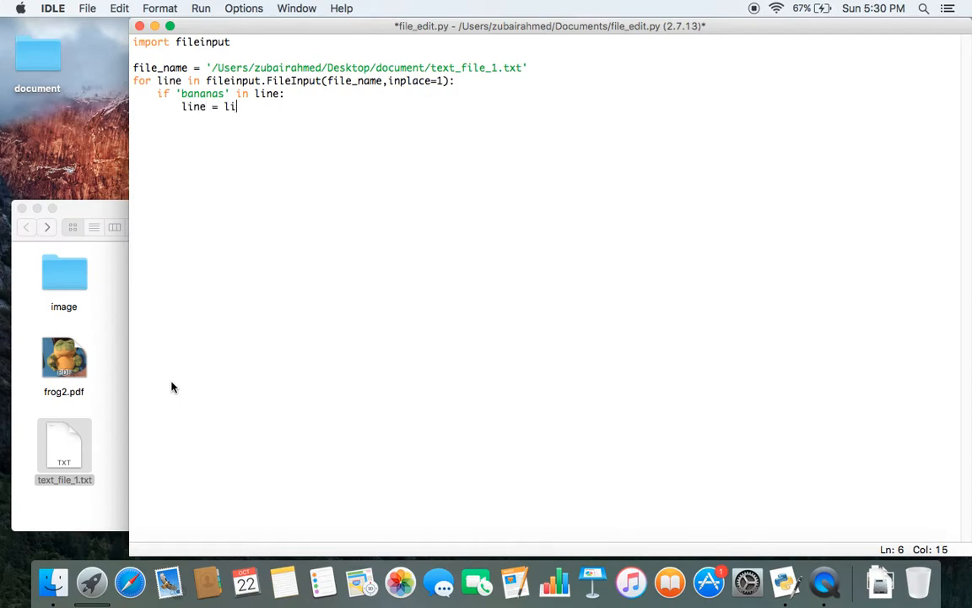
text(ne.)
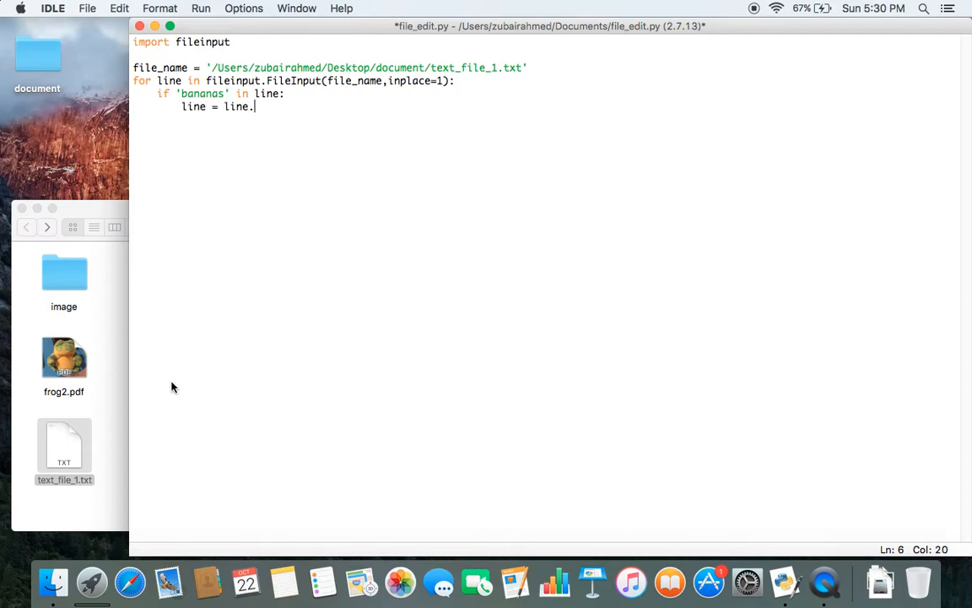
text(rstrip)
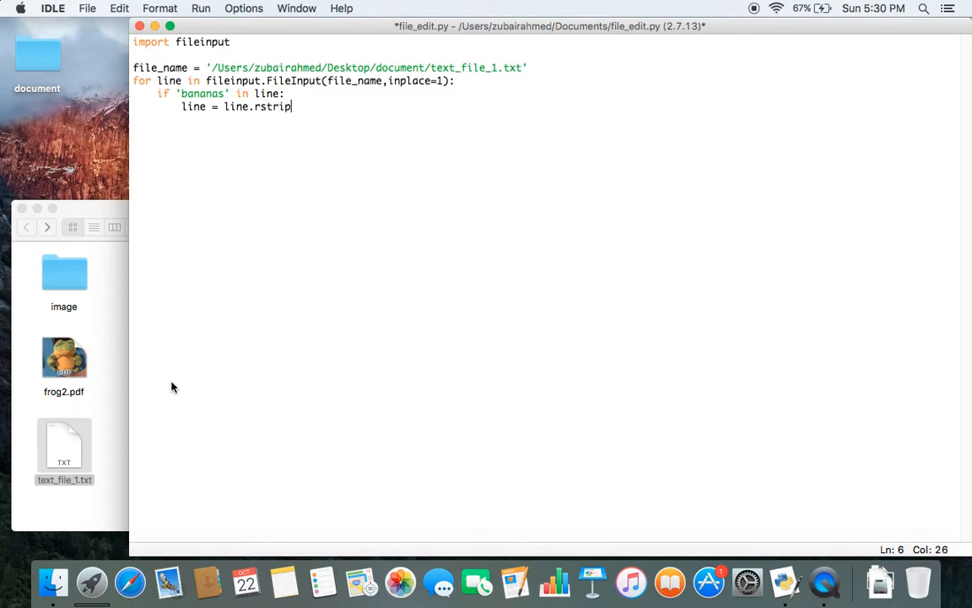
text(())
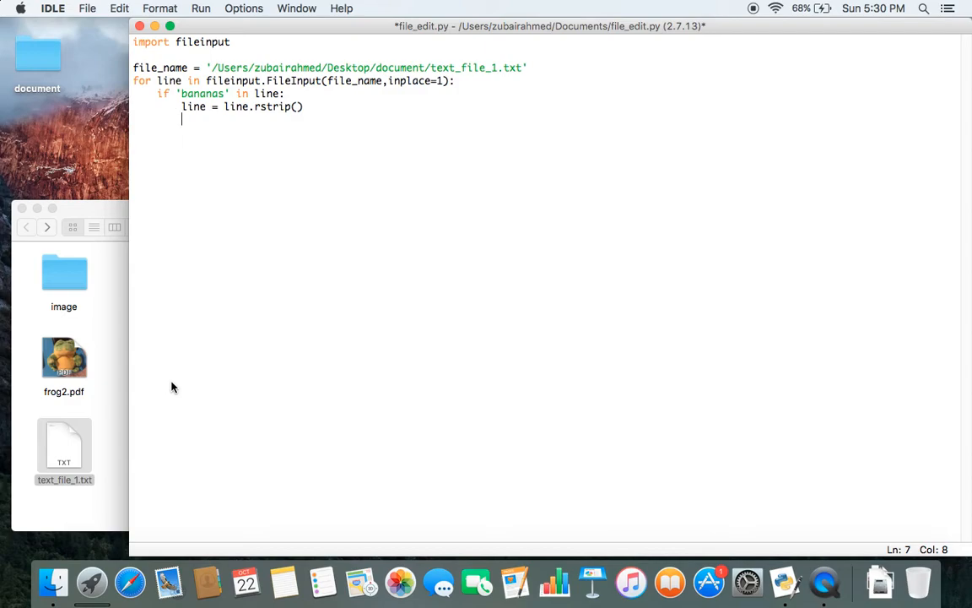
- Add line = line.replace(line, line+' are yellow') and check the spacing before 'are'
text(line =)
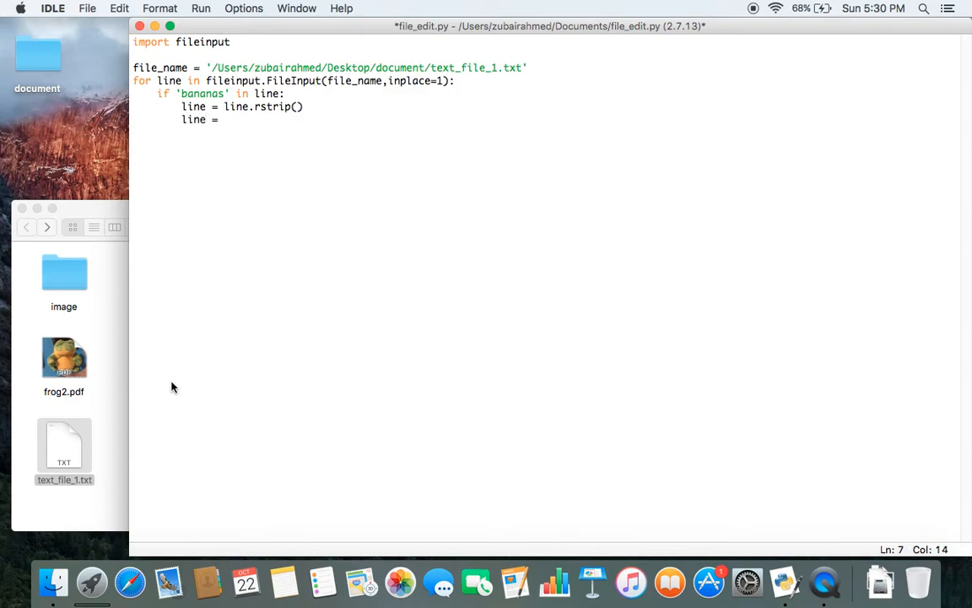
text(line.)
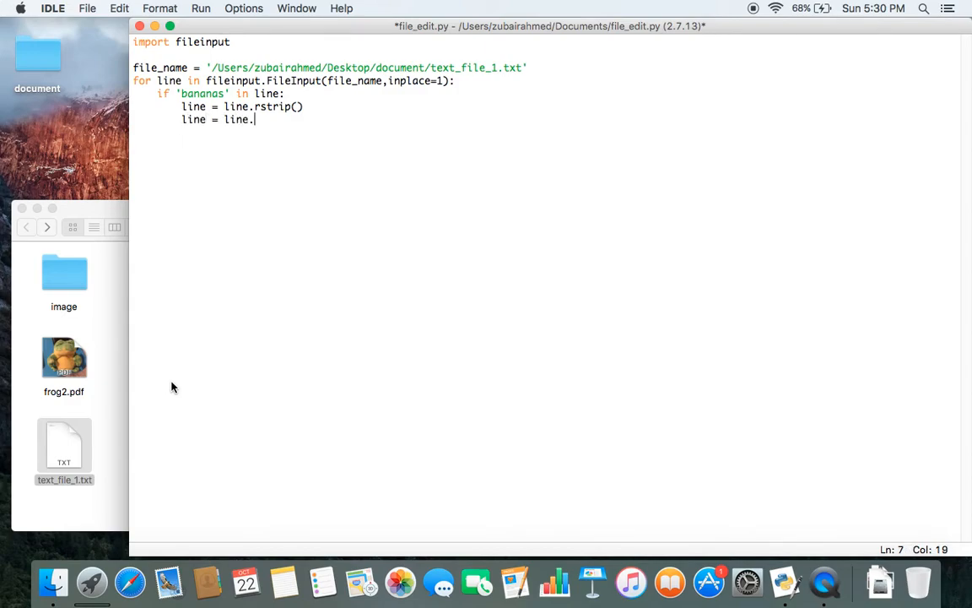
text(reaplc)
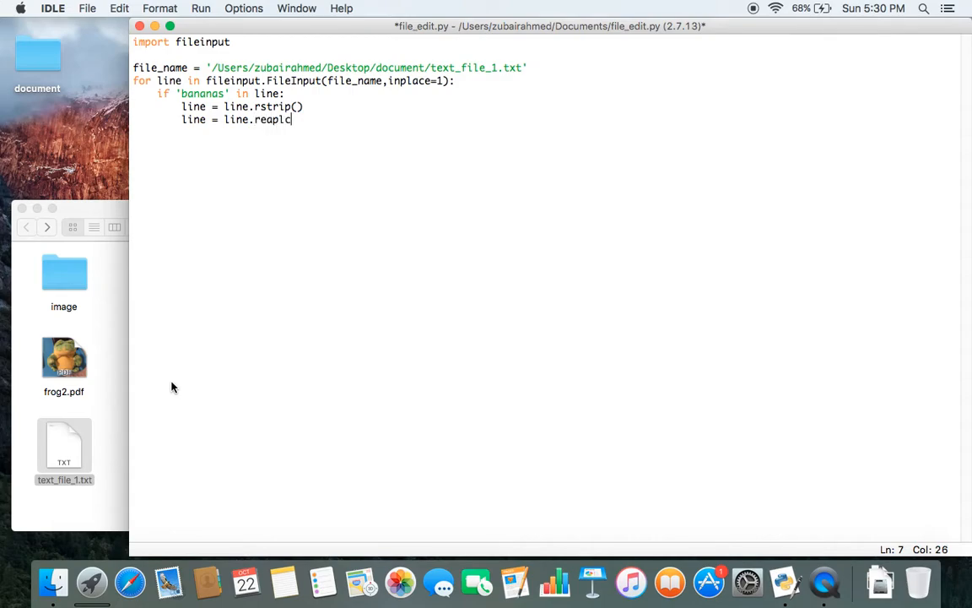
text(ace())
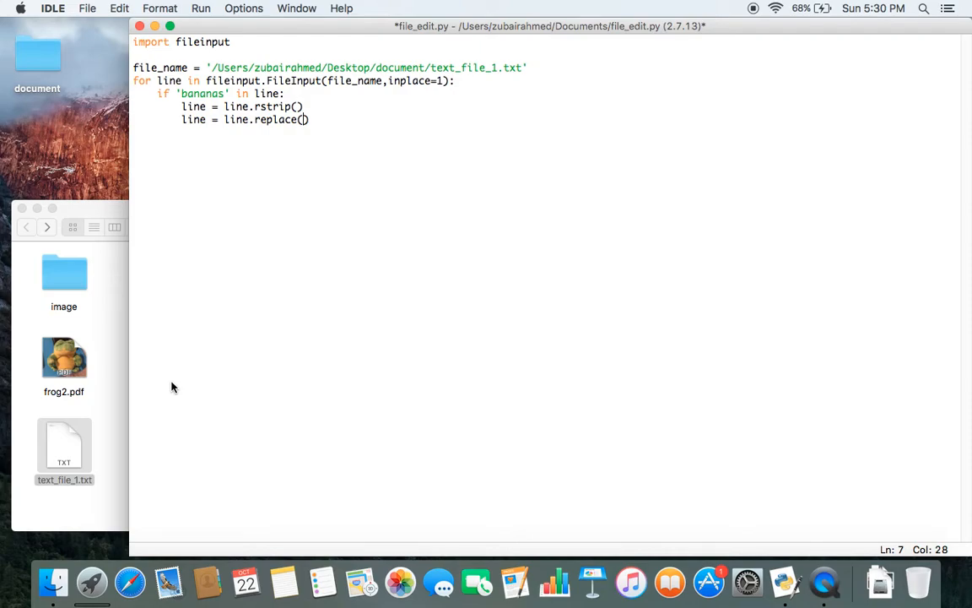
text(line)
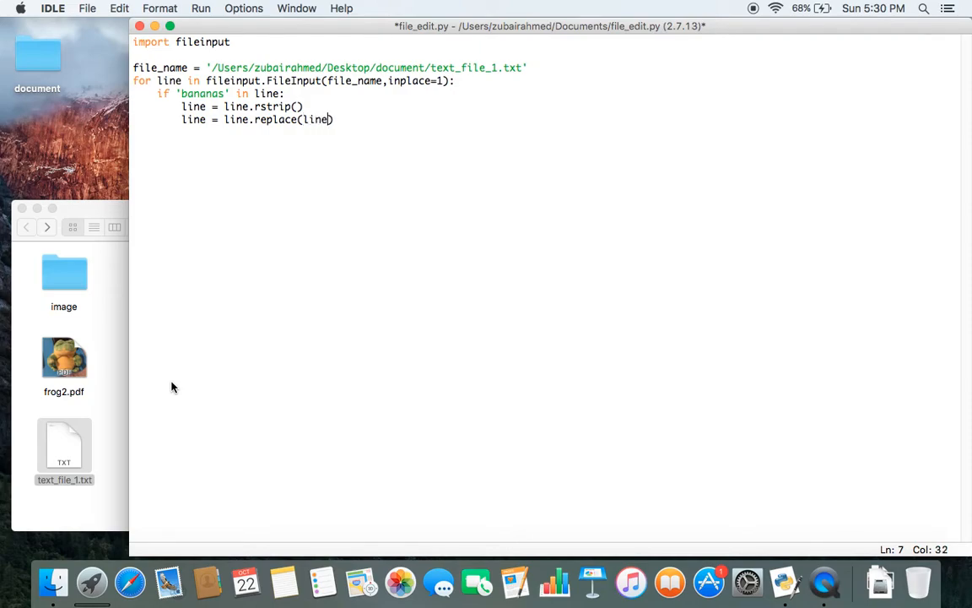
text(,)
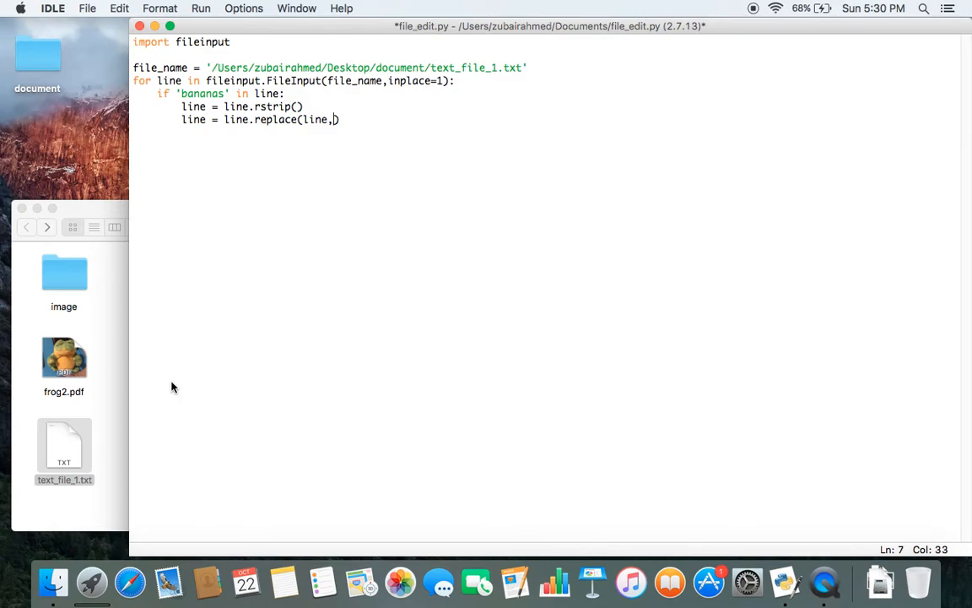
text(line)
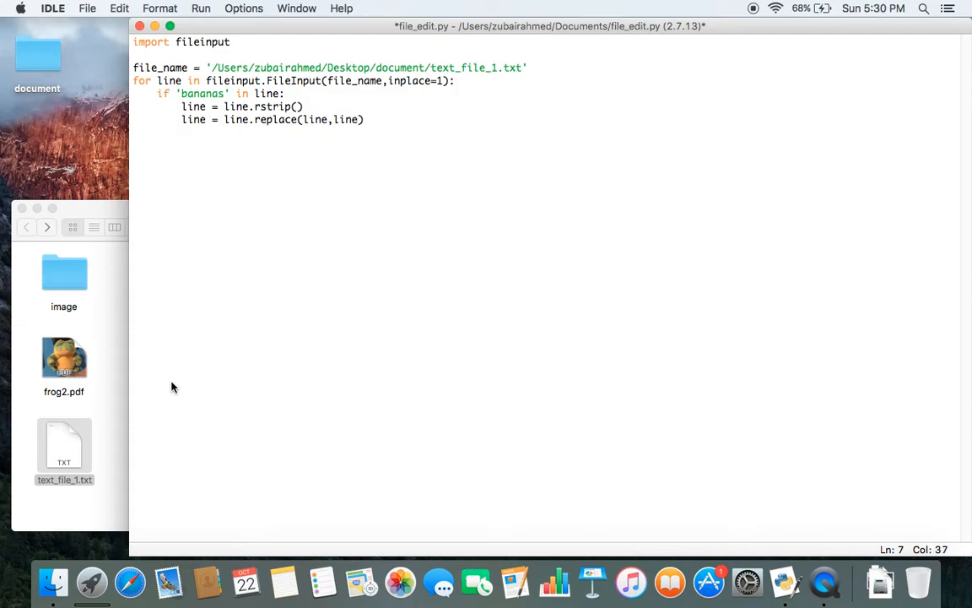
text(+')
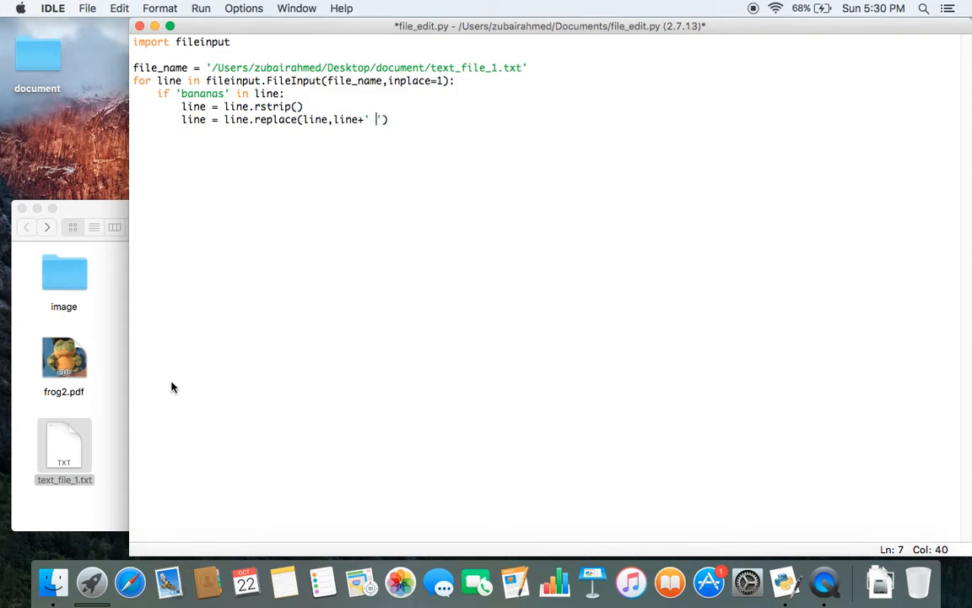
text(are y)
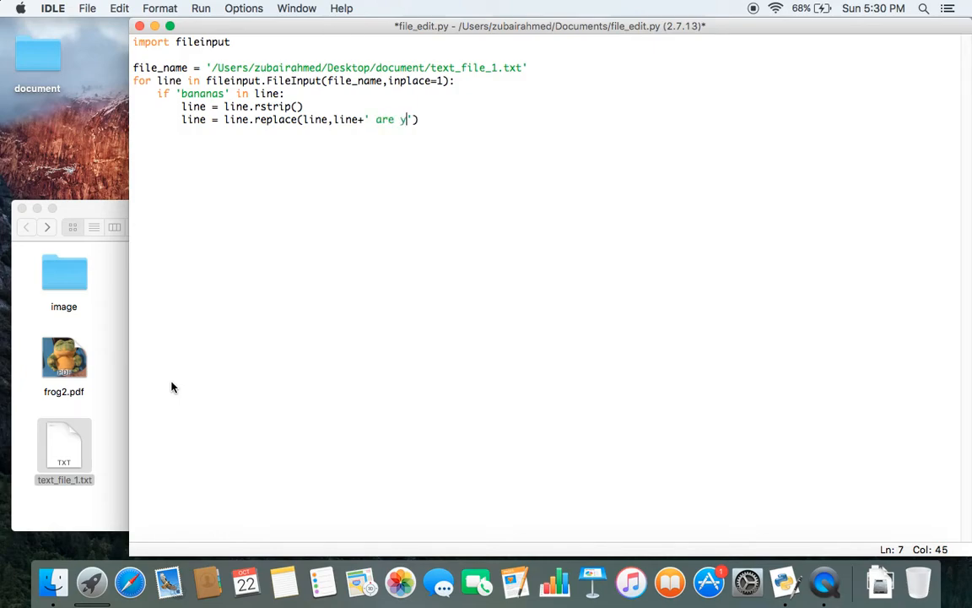
text(ellow)
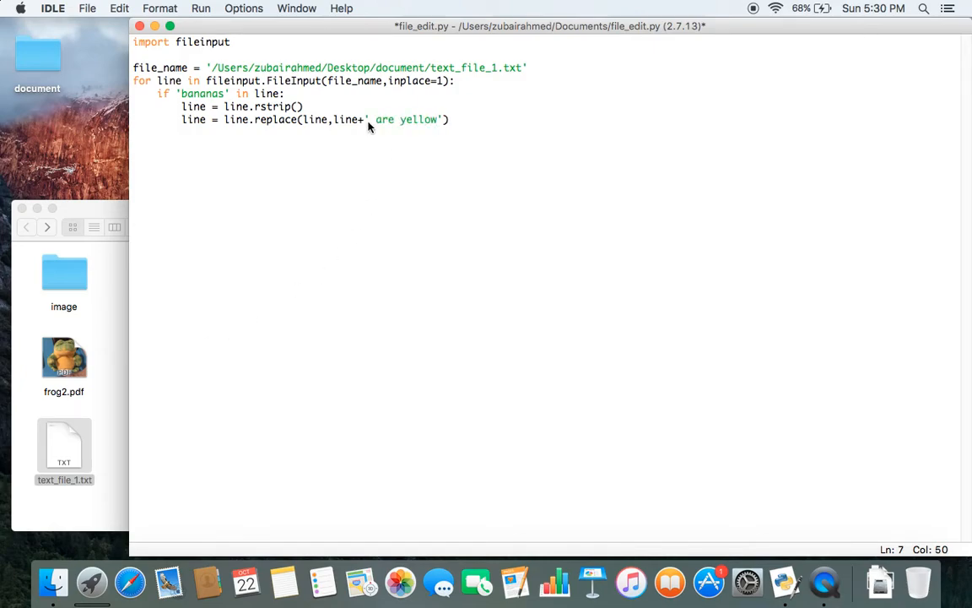
click(372, 119)
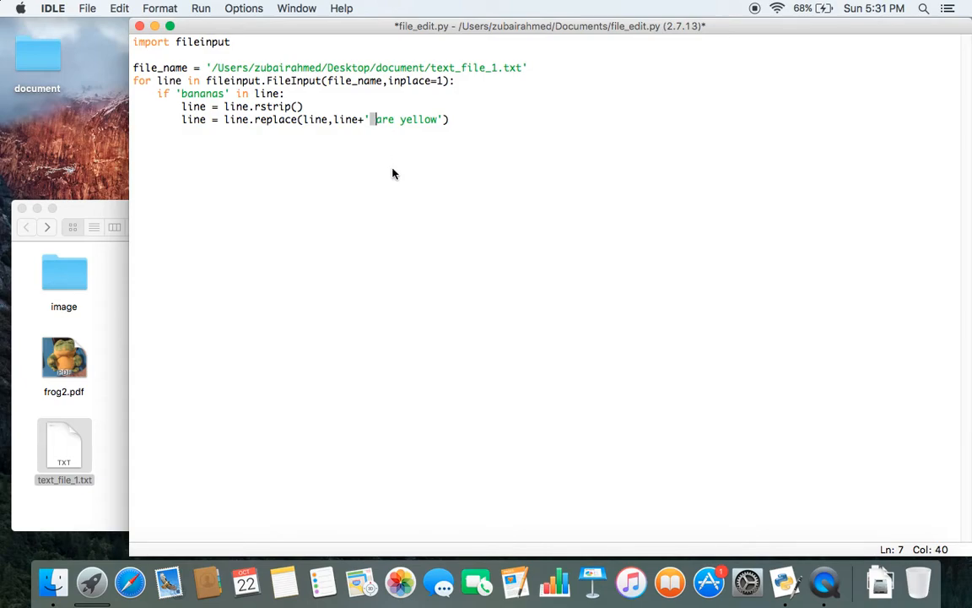
mouse_move(396, 124)
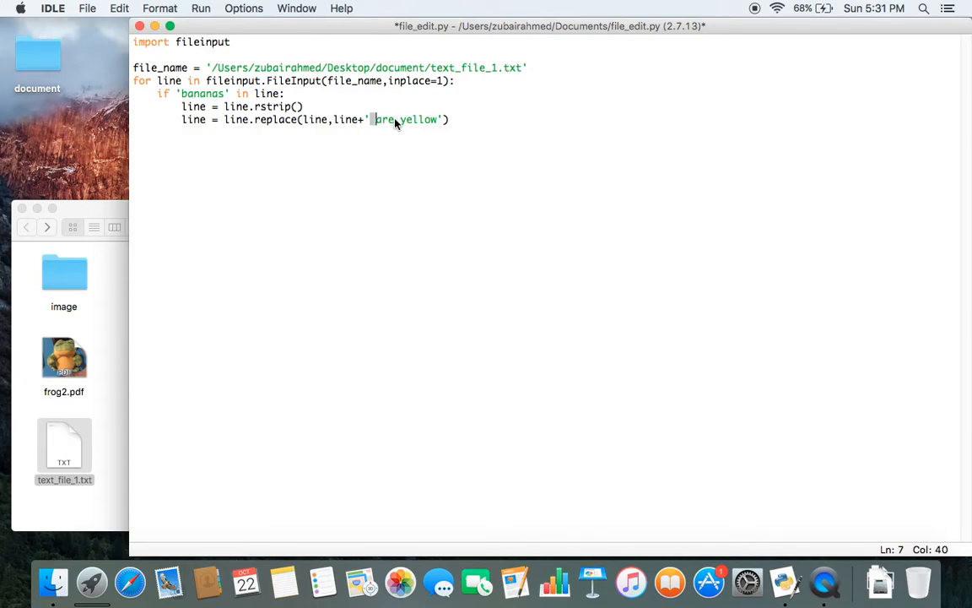
mouse_move(414, 123)
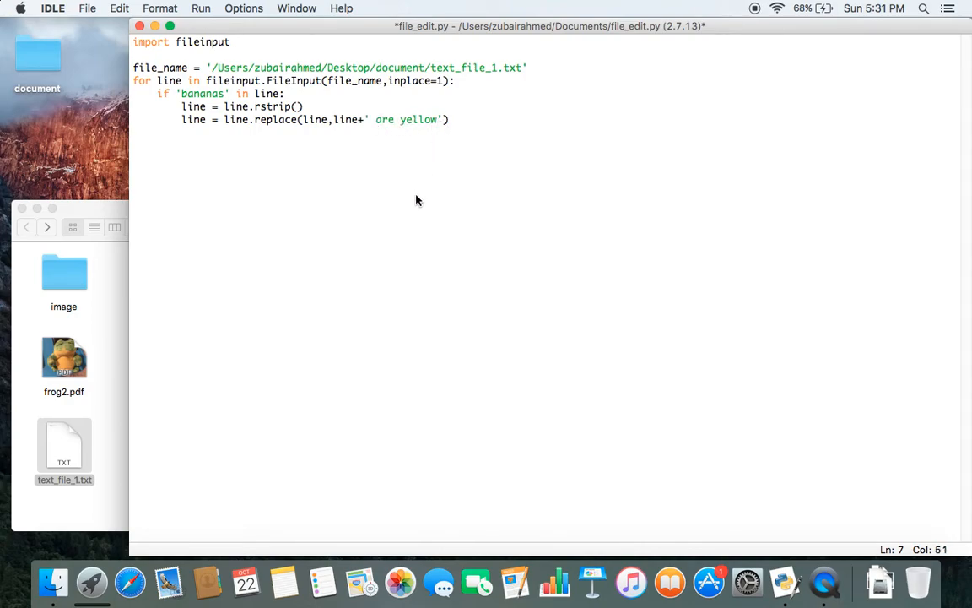
- Append +'\n' to the replacement and add a print line, statement at loop level
text(+'')
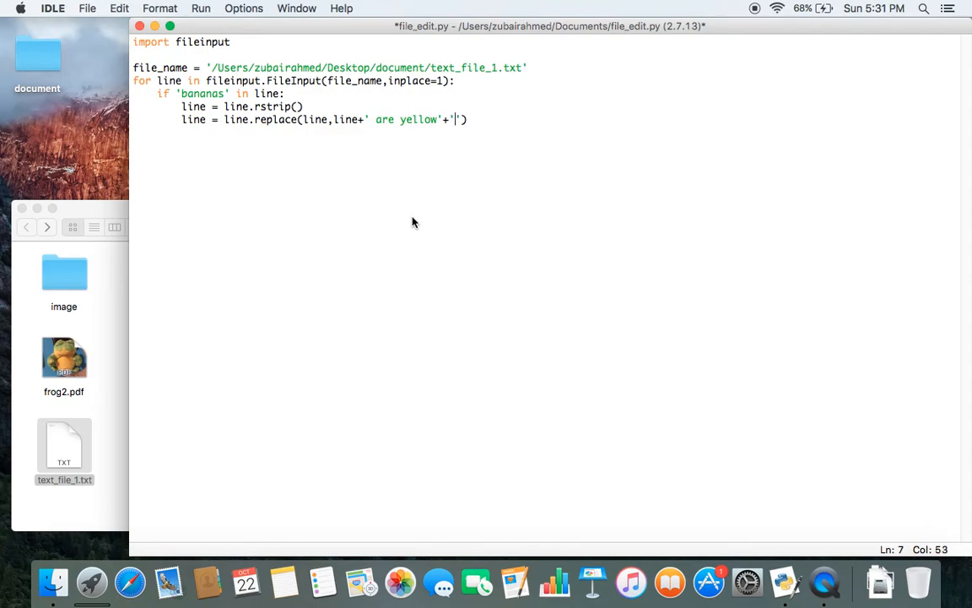
text(\n)
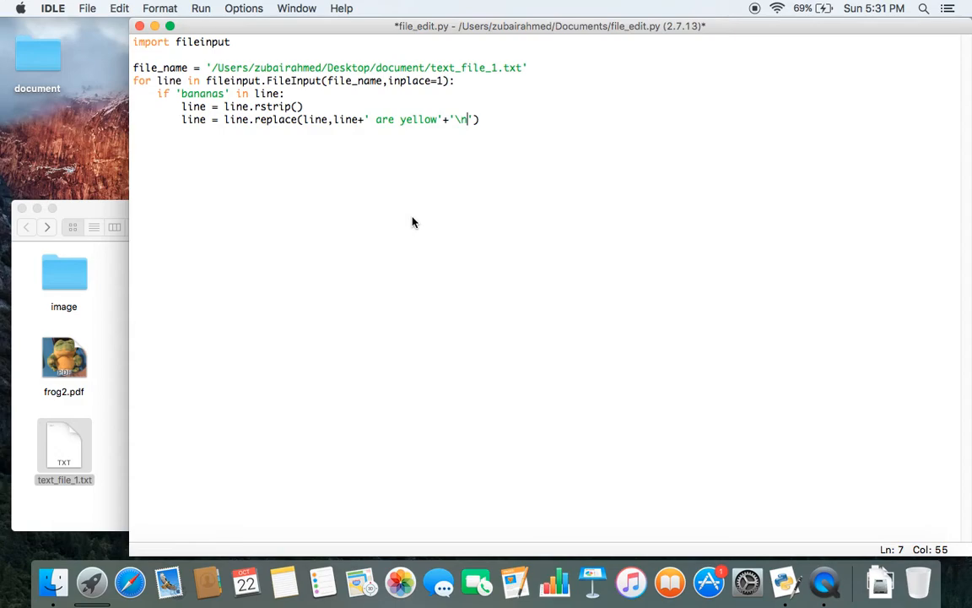
mouse_move(259, 114)
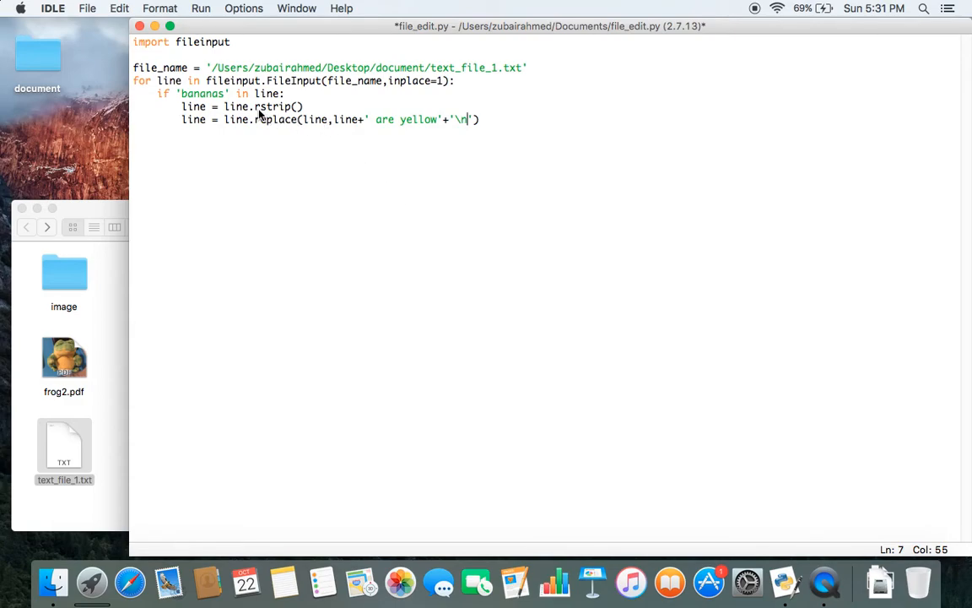
mouse_move(299, 116)
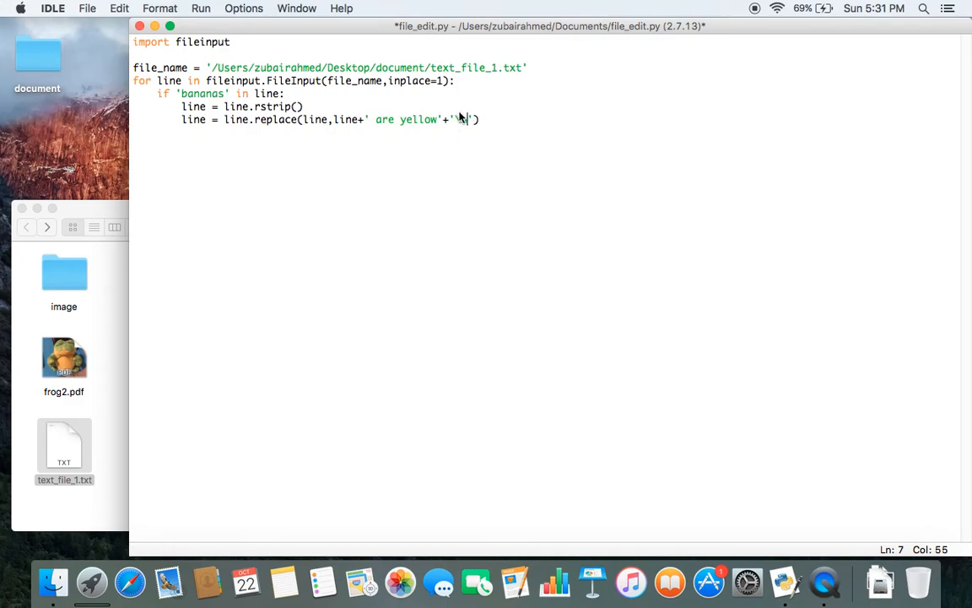
text(n)
text(pri)
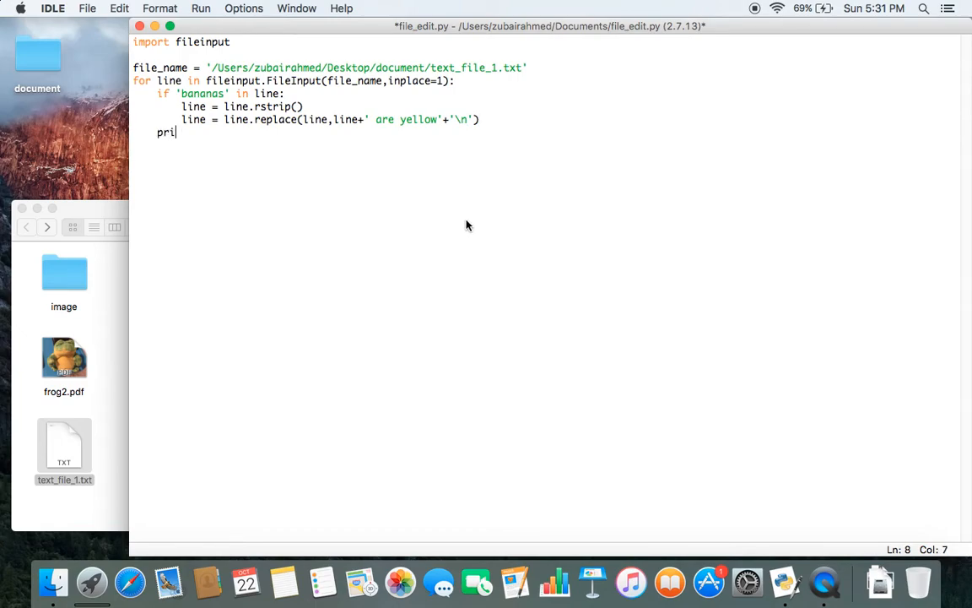
text(nt line,)
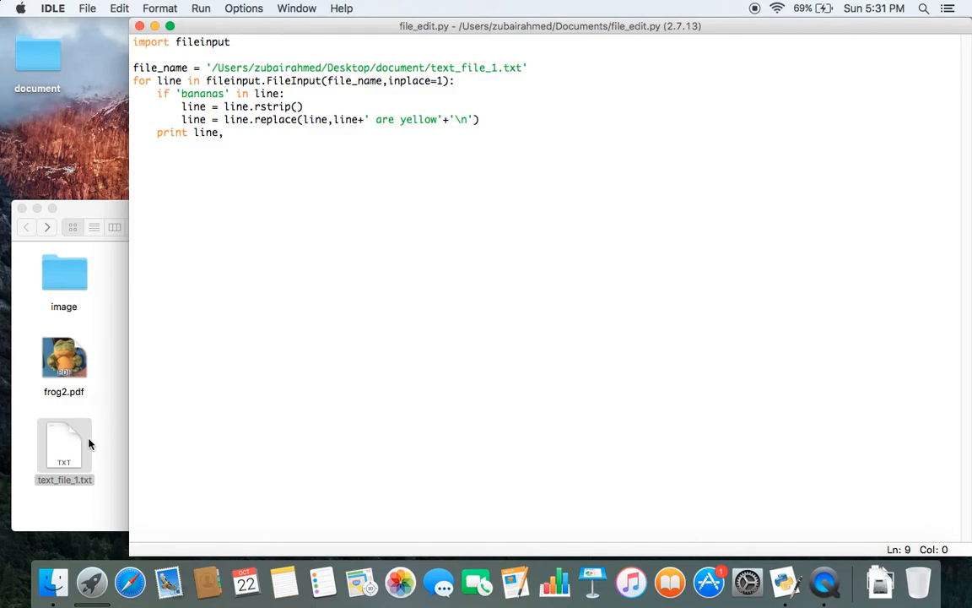
- View text_file_1.txt, close it, then reopen it to confirm 'bananas are yellow'
double_click(64, 452)
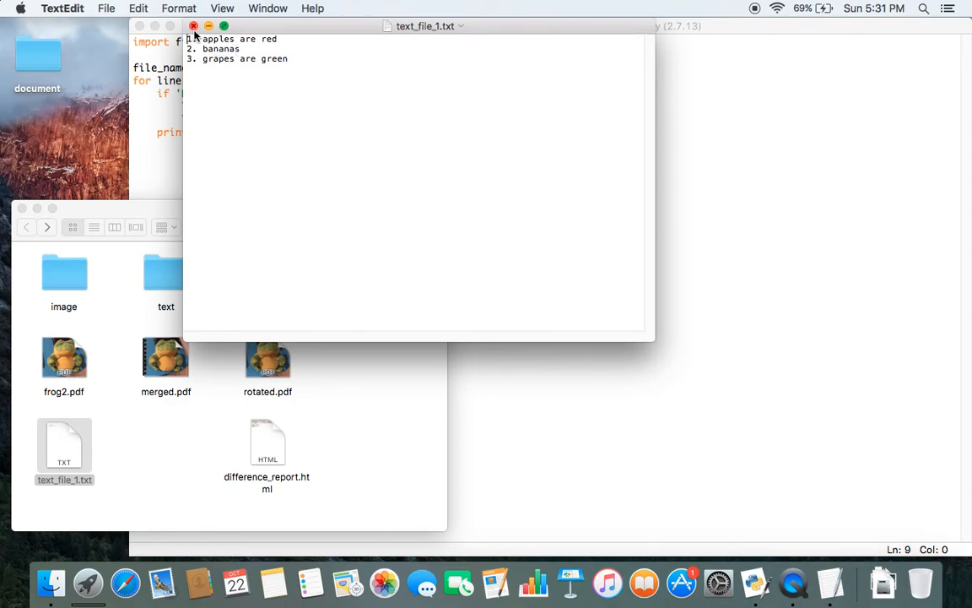
click(193, 26)
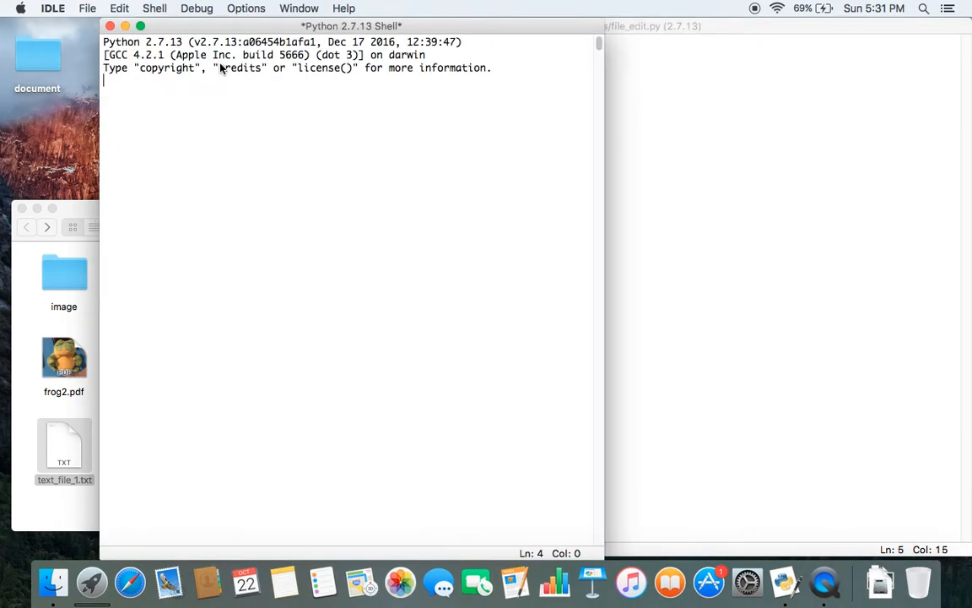
double_click(64, 447)
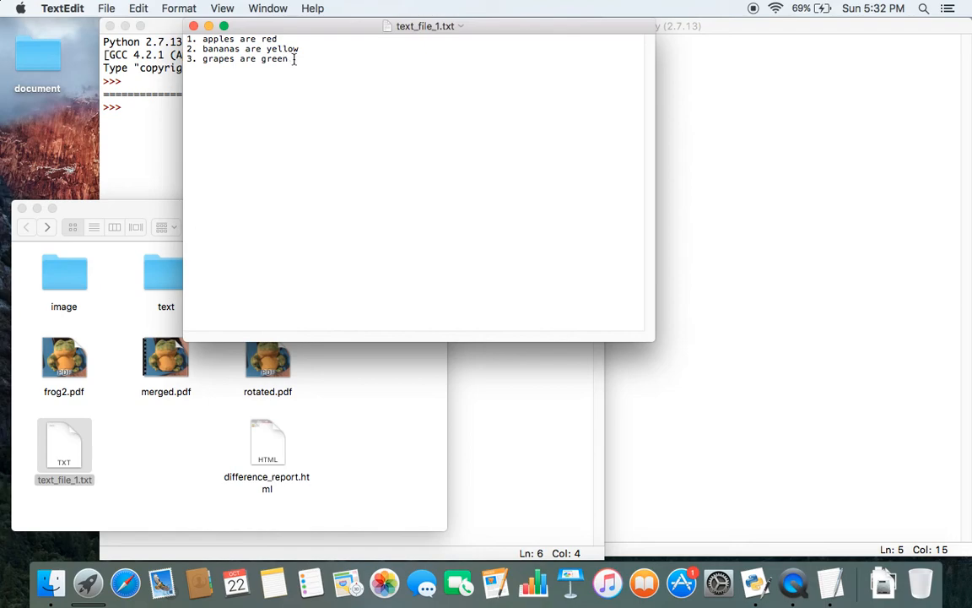
mouse_move(703, 171)
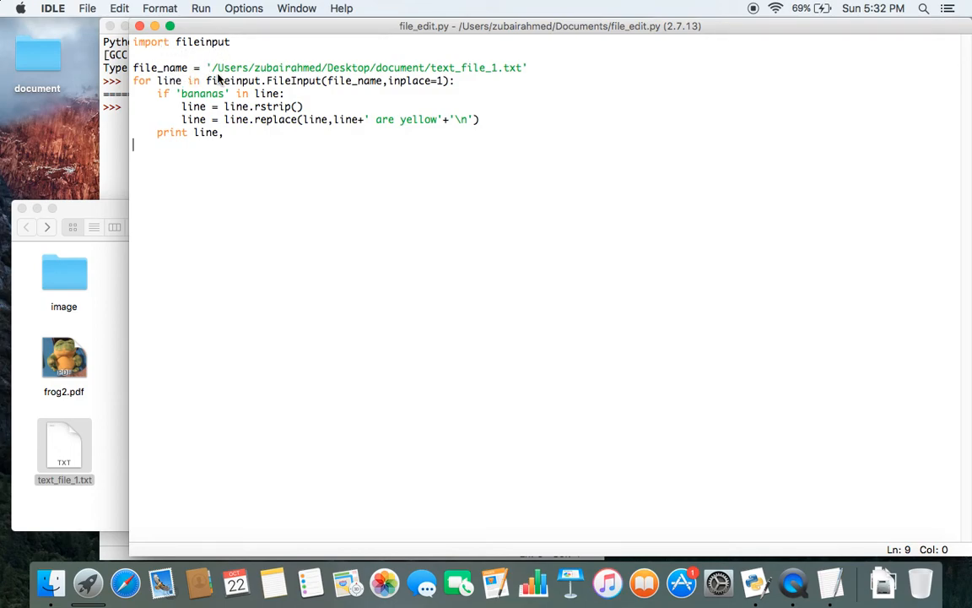
mouse_move(280, 76)
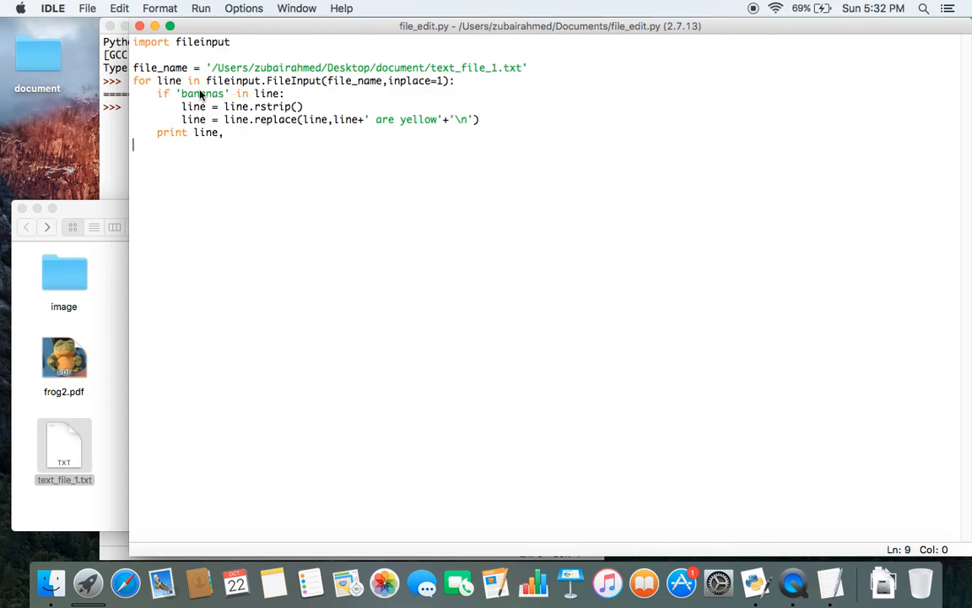
mouse_move(274, 102)
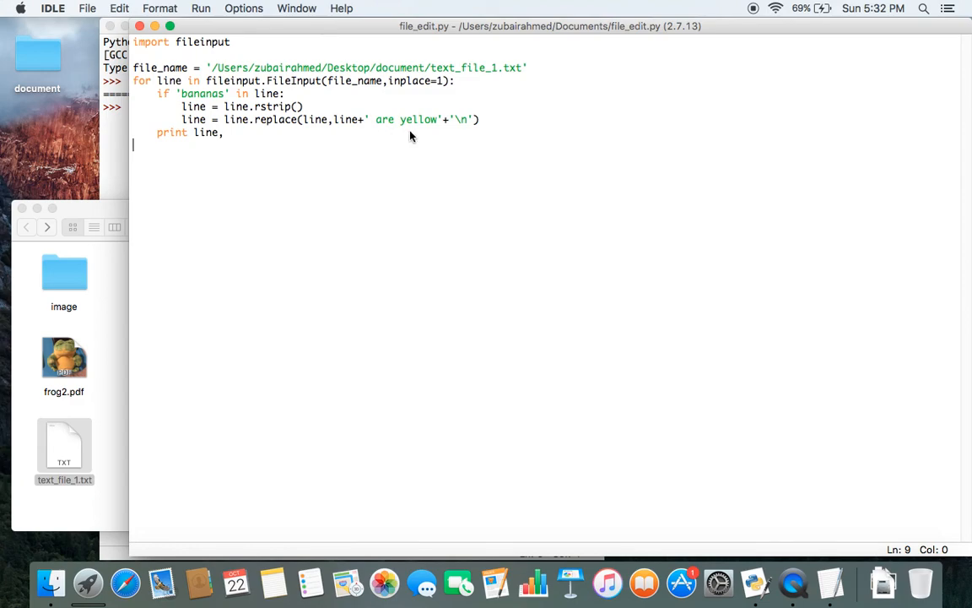
mouse_move(222, 145)
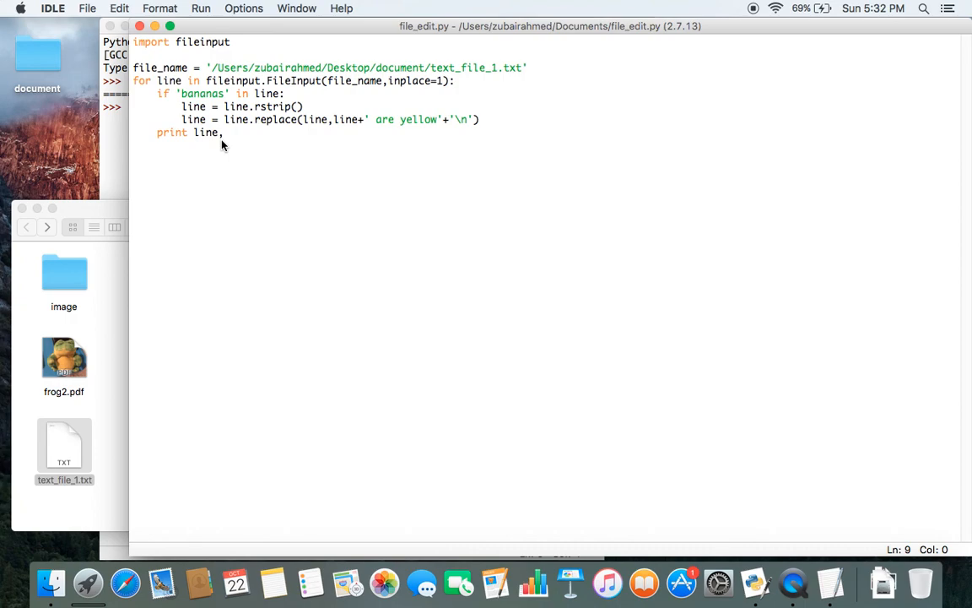
mouse_move(738, 15)
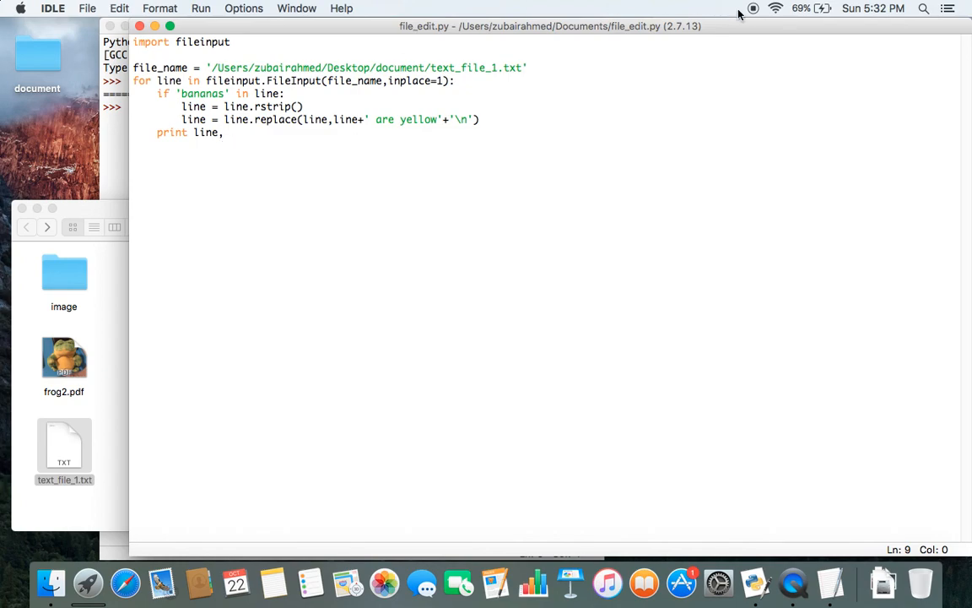